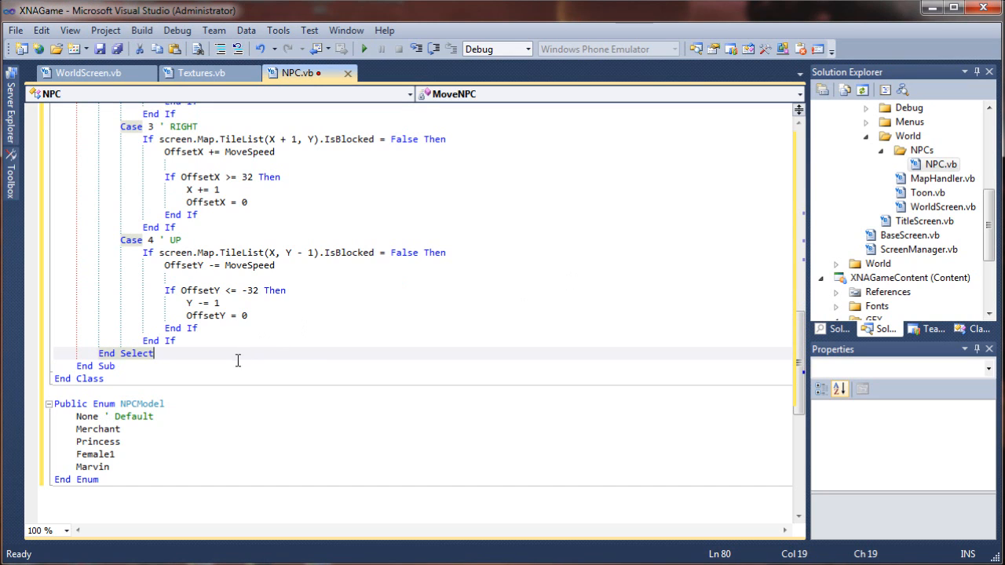
pyautogui.moveTo(381, 376)
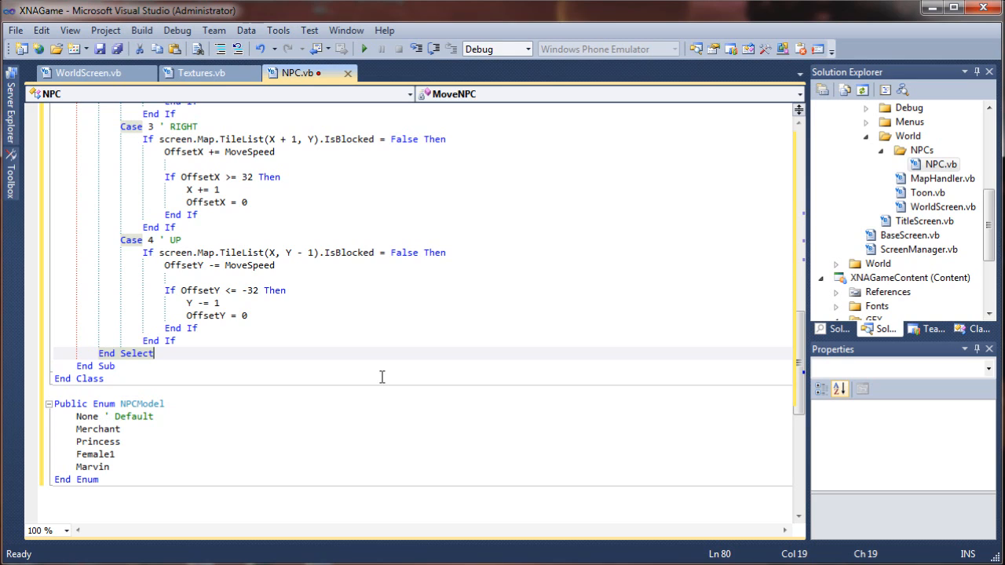
# Step: Add a blank line and the comment ' UPDATE ANIMATION FRAME below End Select
pyautogui.press('enter')
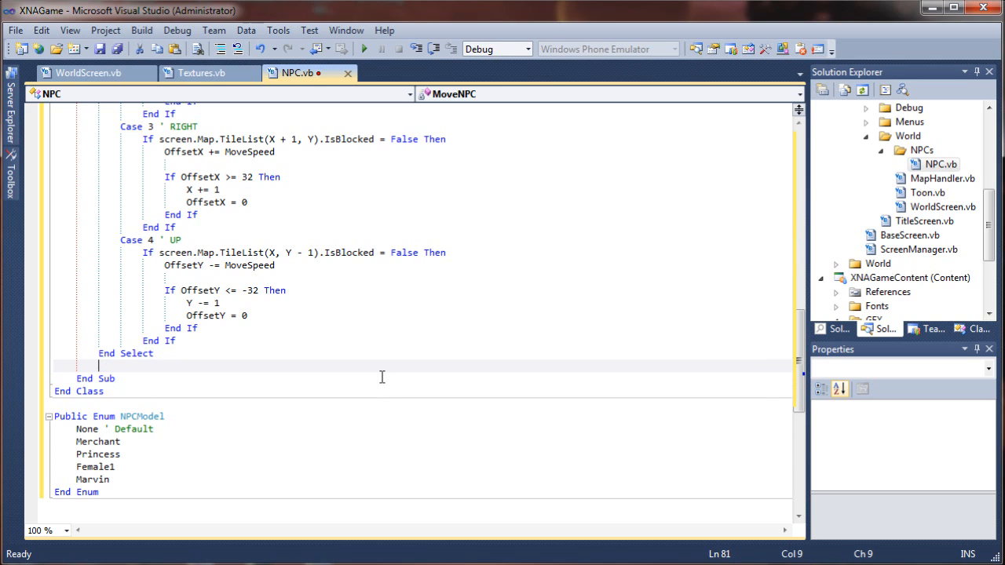
pyautogui.press('enter')
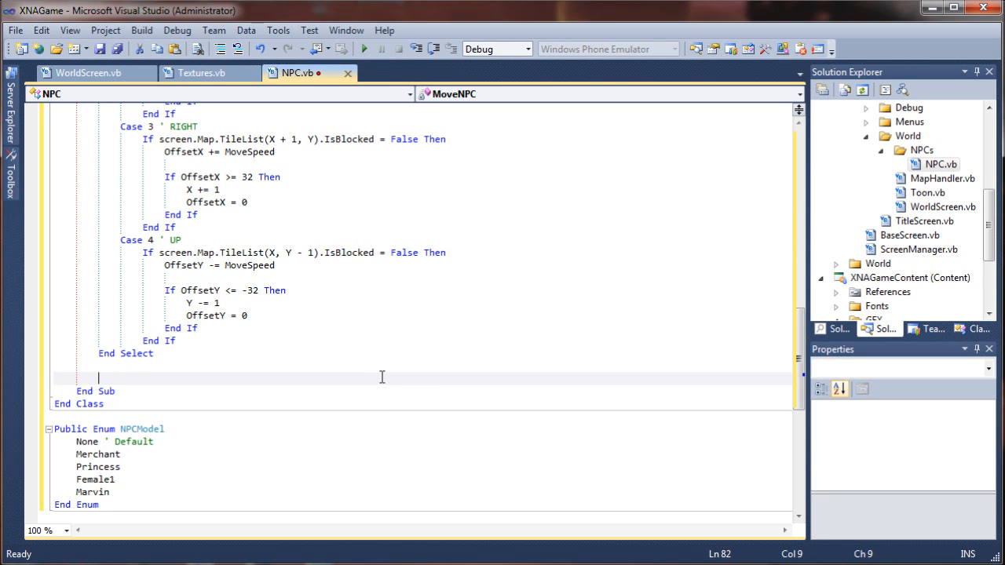
pyautogui.write("' UPD")
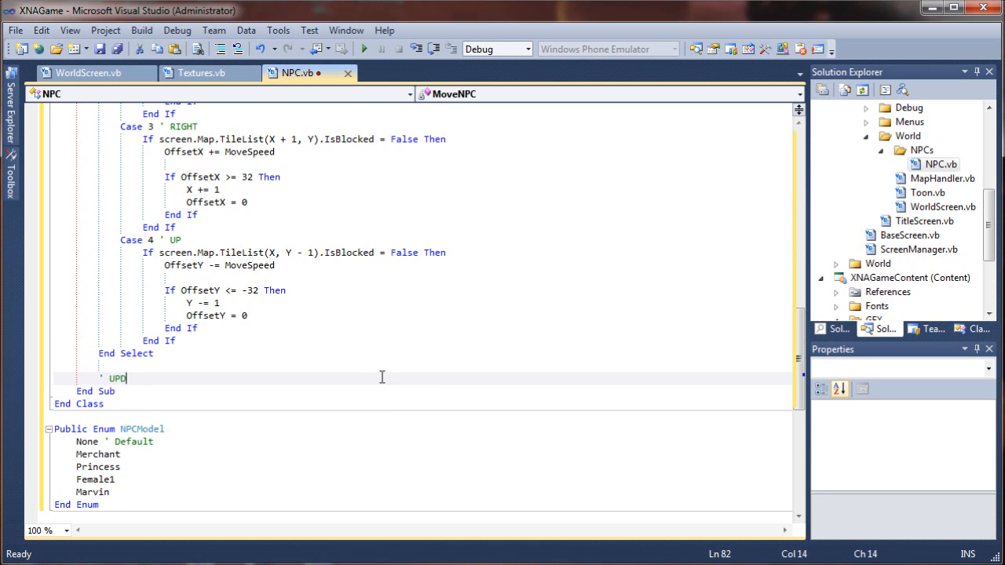
pyautogui.write('ATE')
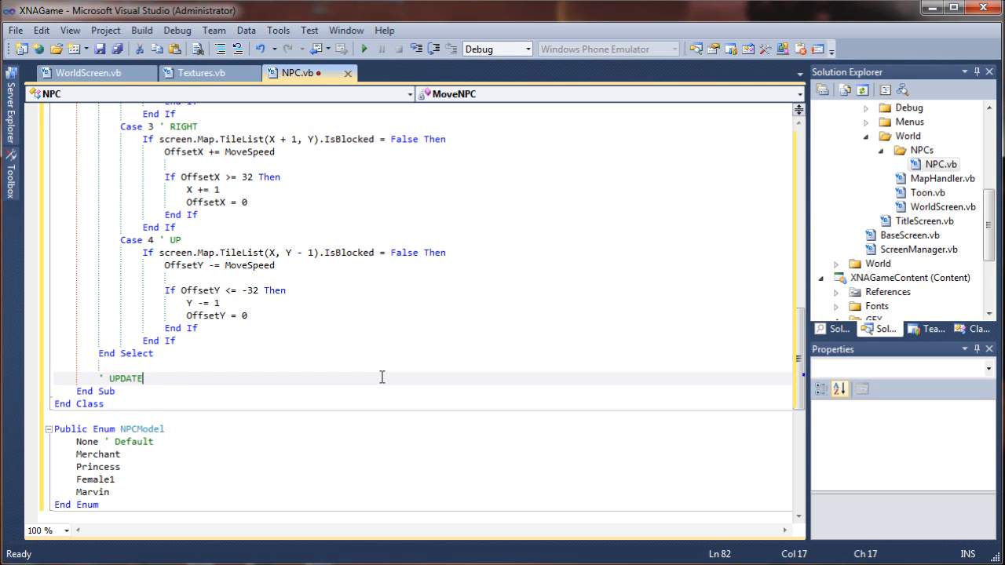
pyautogui.write('ANI')
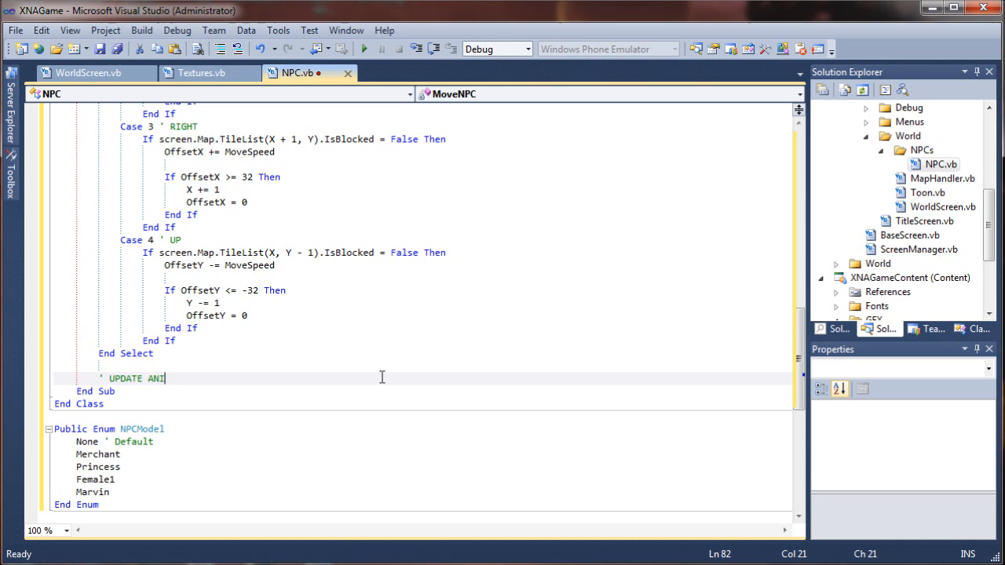
pyautogui.write('MATION FRAME')
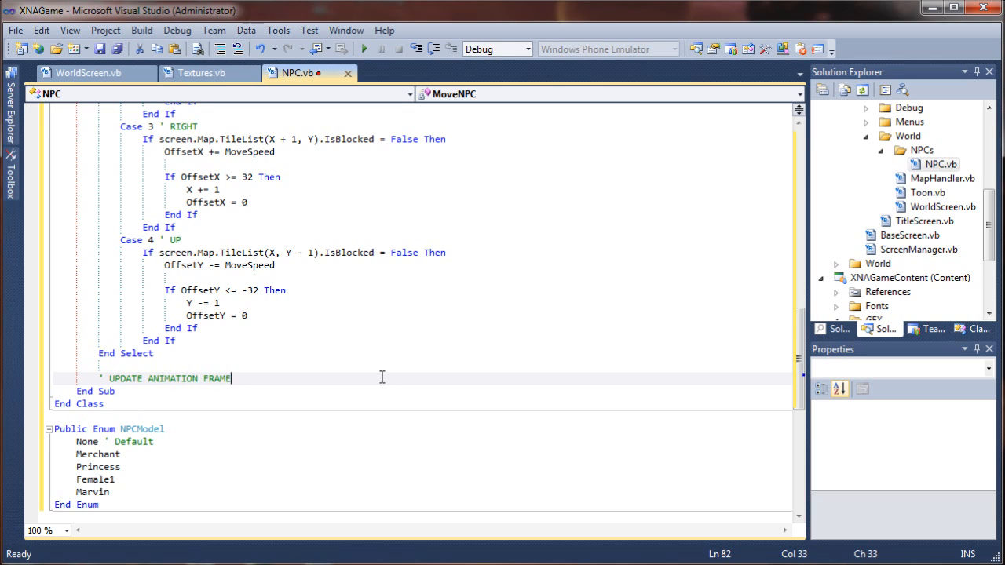
pyautogui.press('enter')
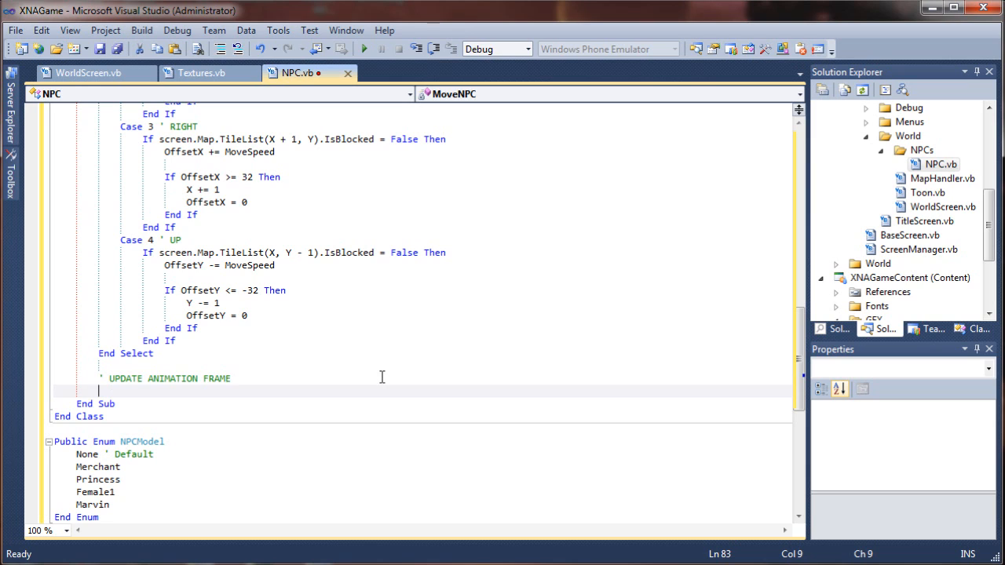
# Step: Type If OffsetX <> 0 Then so an empty End If block is generated
pyautogui.write('If')
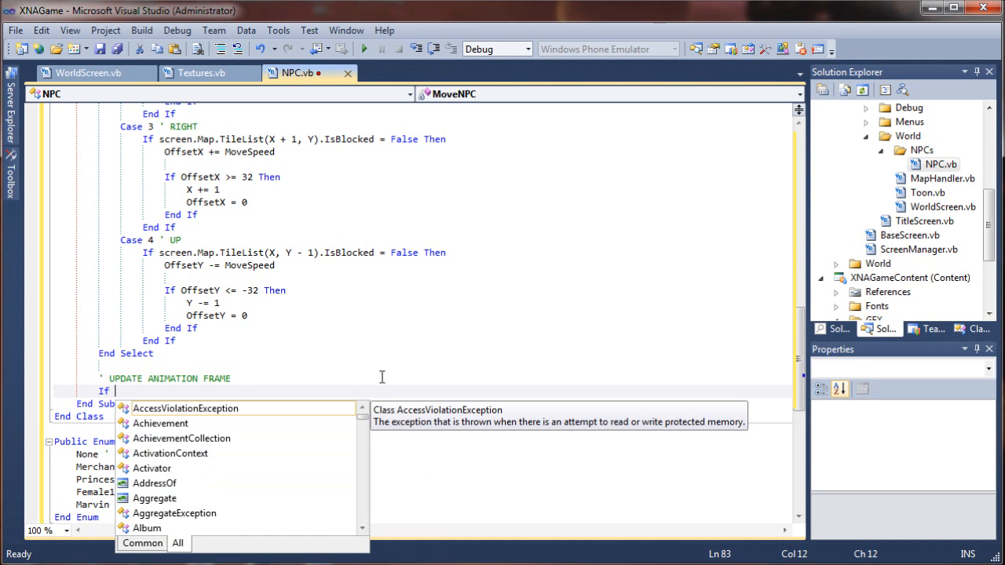
pyautogui.write('Offse')
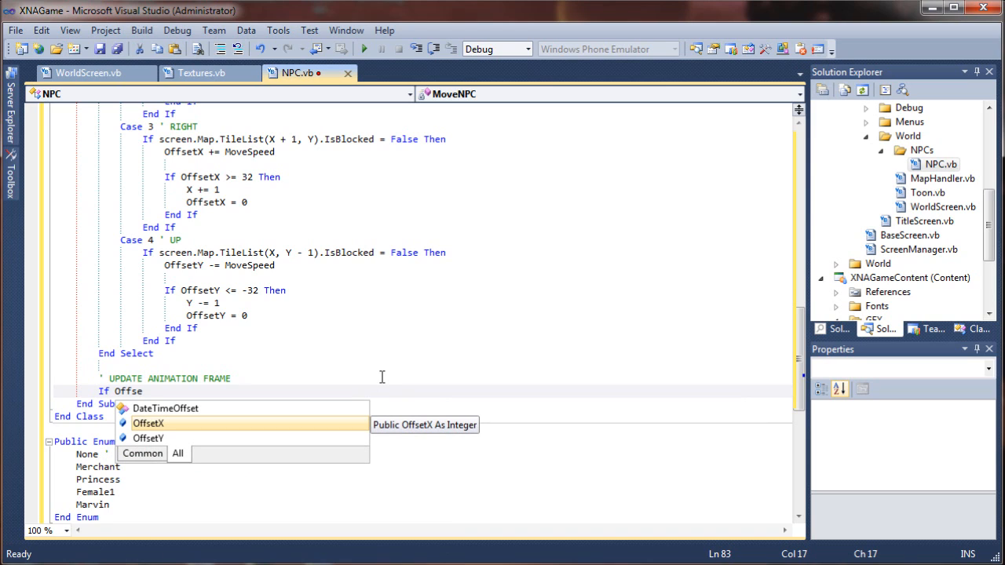
pyautogui.write('X <')
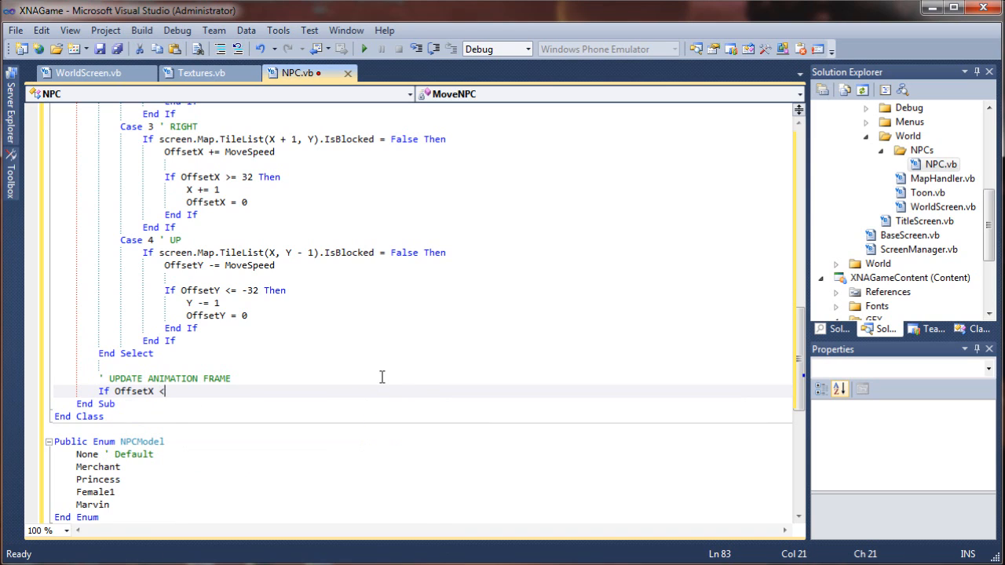
pyautogui.write('>')
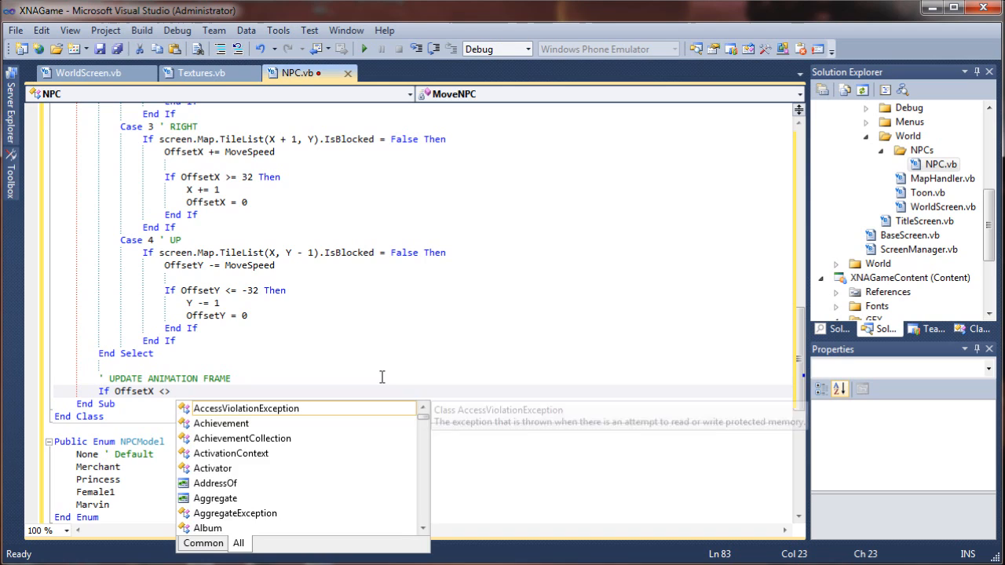
pyautogui.write('0')
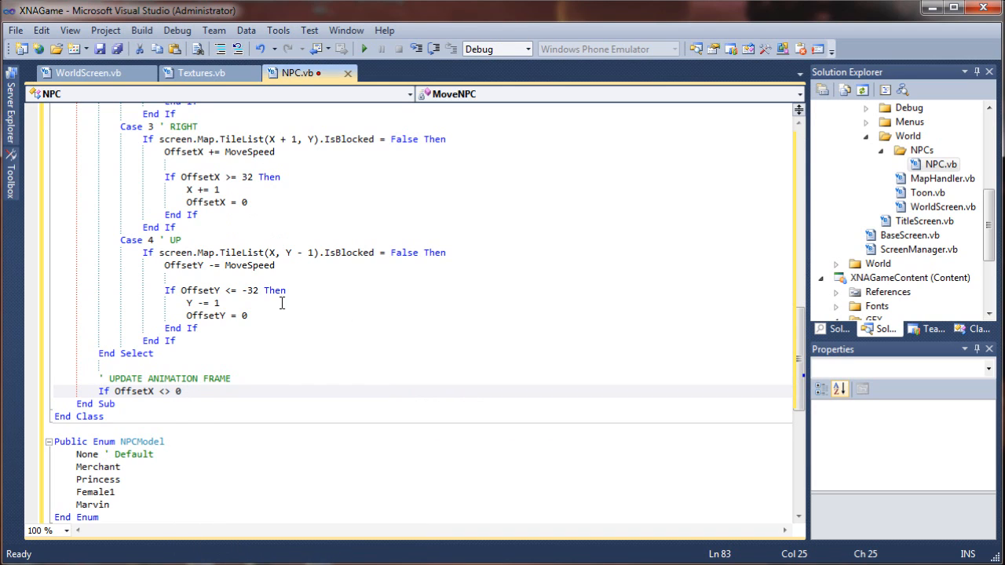
pyautogui.moveTo(372, 391)
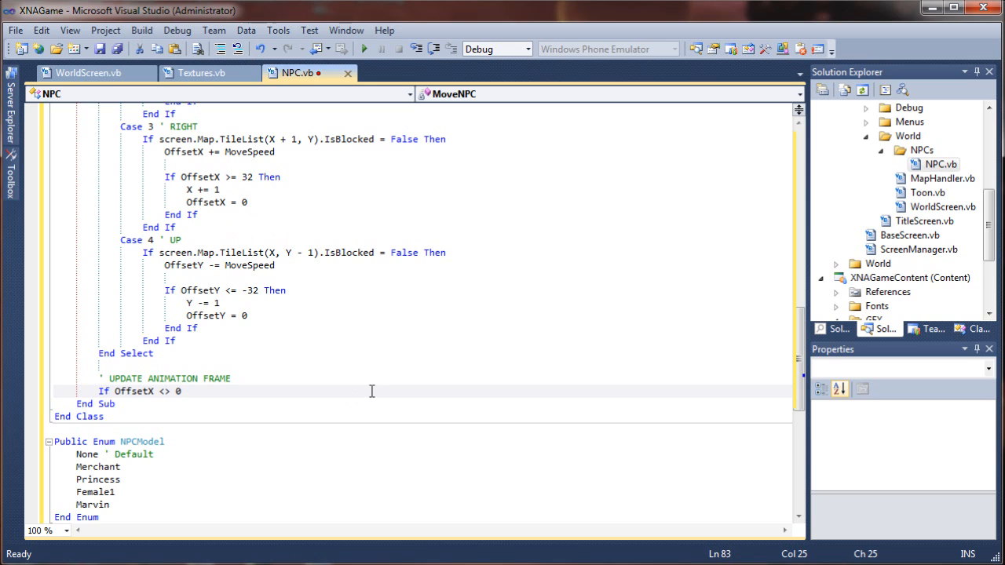
pyautogui.write('Then')
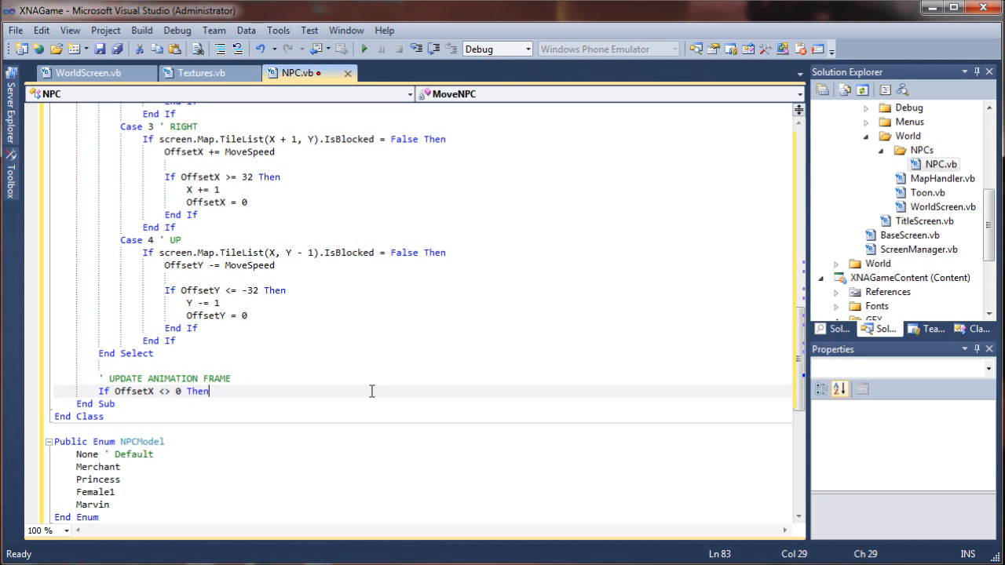
pyautogui.press('enter')
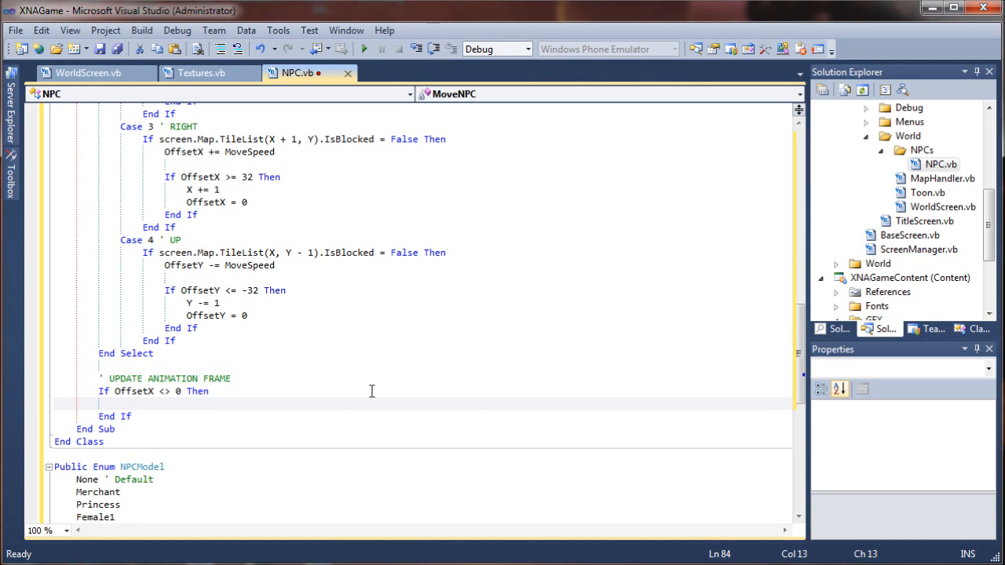
# Step: Inside the If block, write AniFrame = Math.Floor(Math.Abs(OffsetX) / 32 * 3)
pyautogui.write('AniFrame = M')
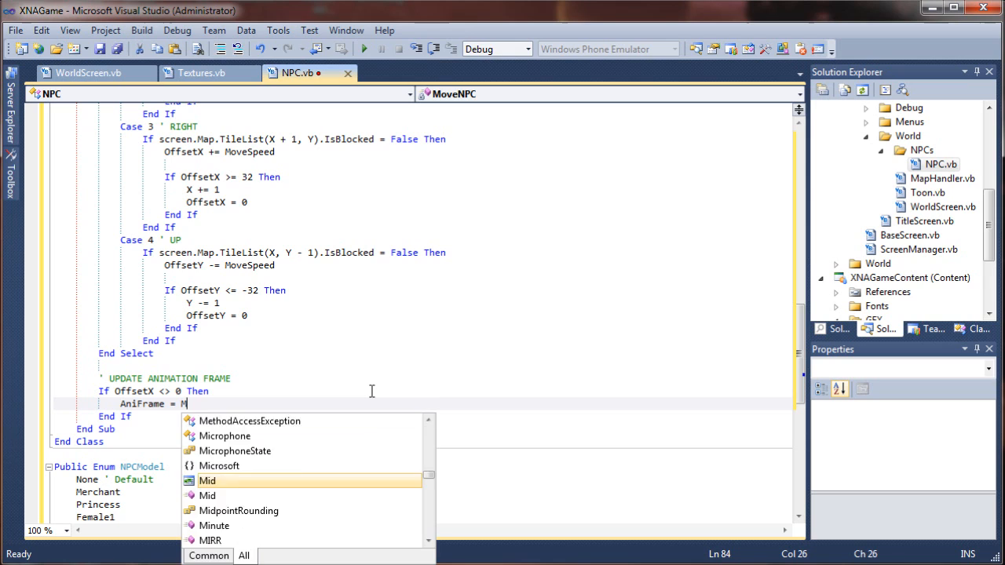
pyautogui.write('ath.Flo')
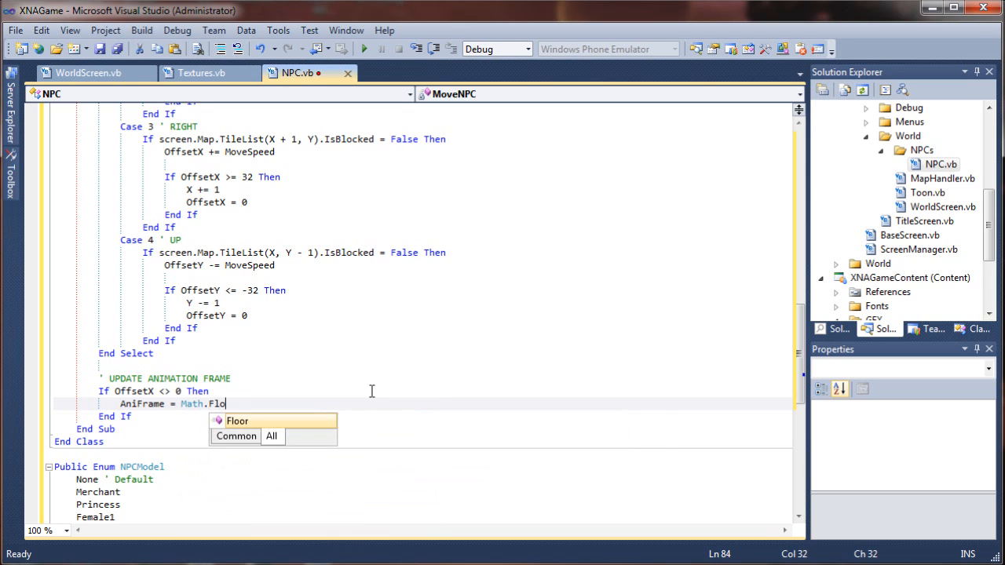
pyautogui.write('or')
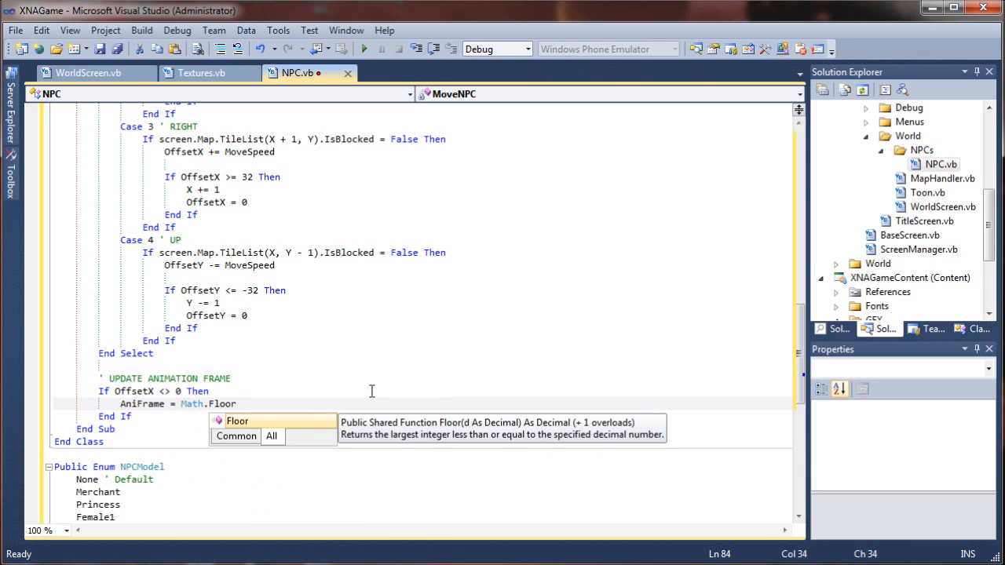
pyautogui.write('(')
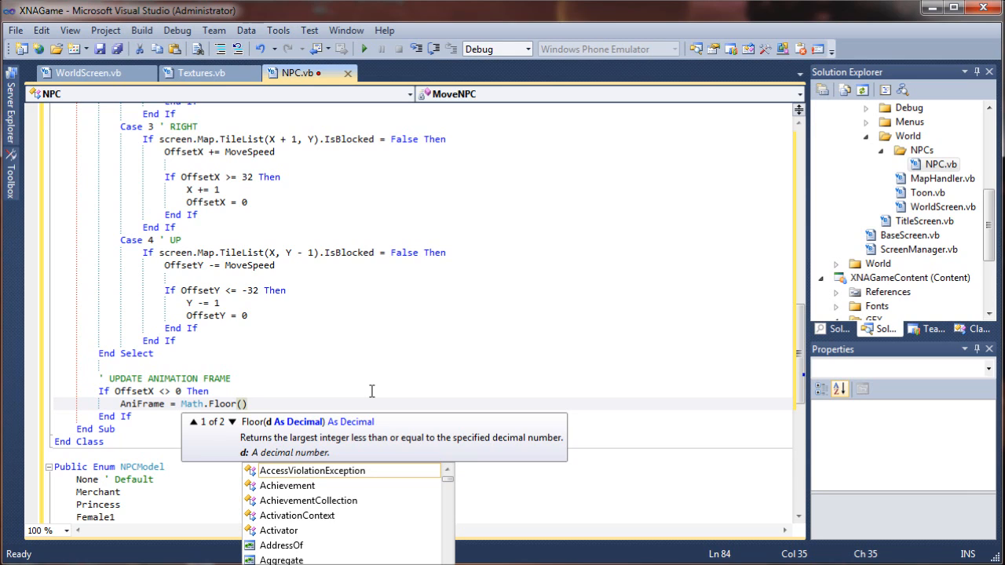
pyautogui.write('Math.a')
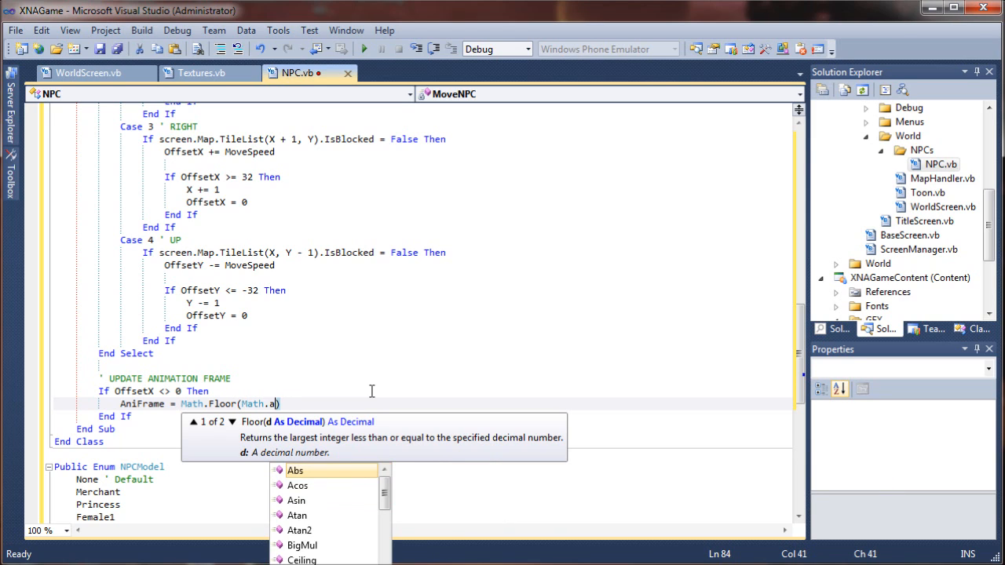
pyautogui.write('bs')
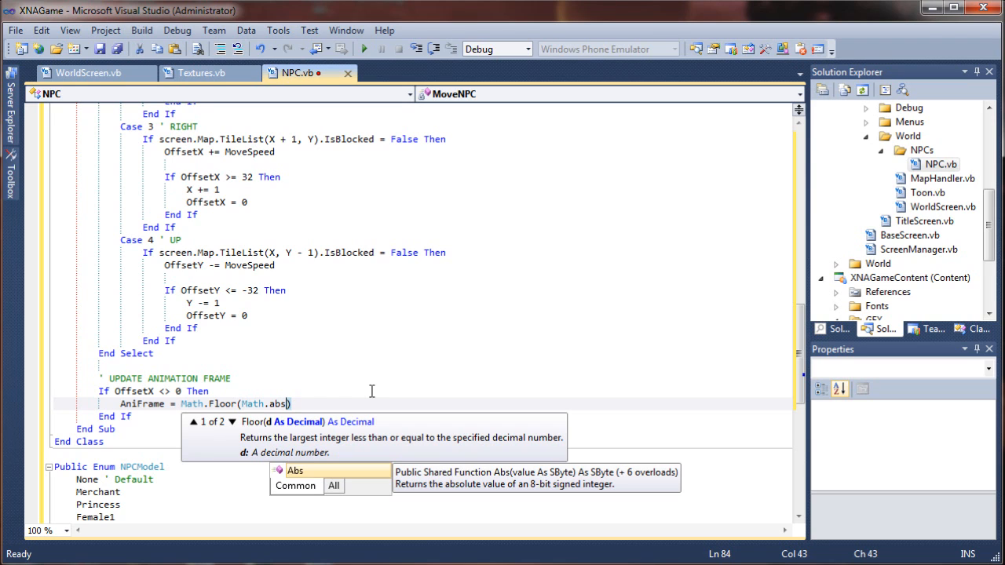
pyautogui.write('(')
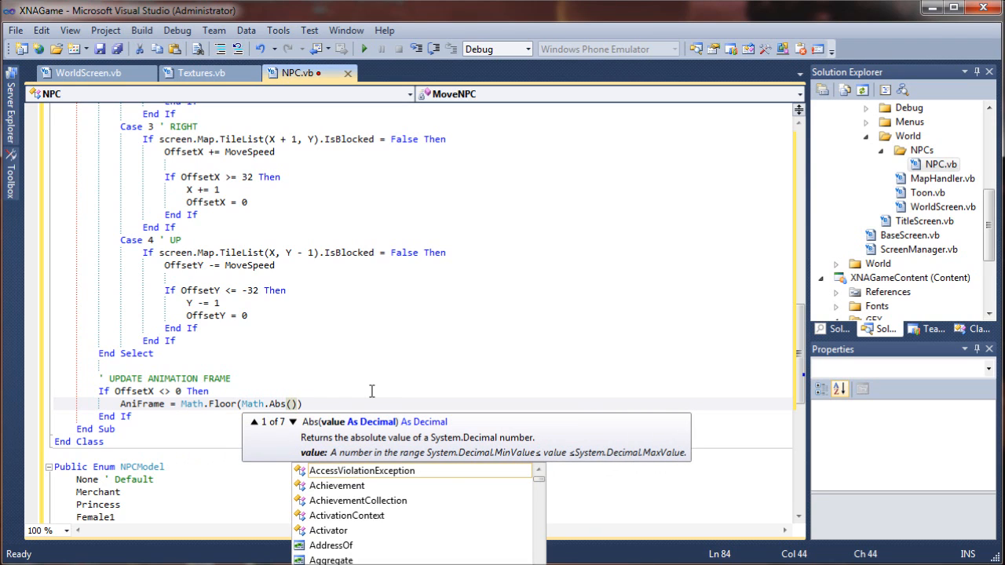
pyautogui.write('offsetX')
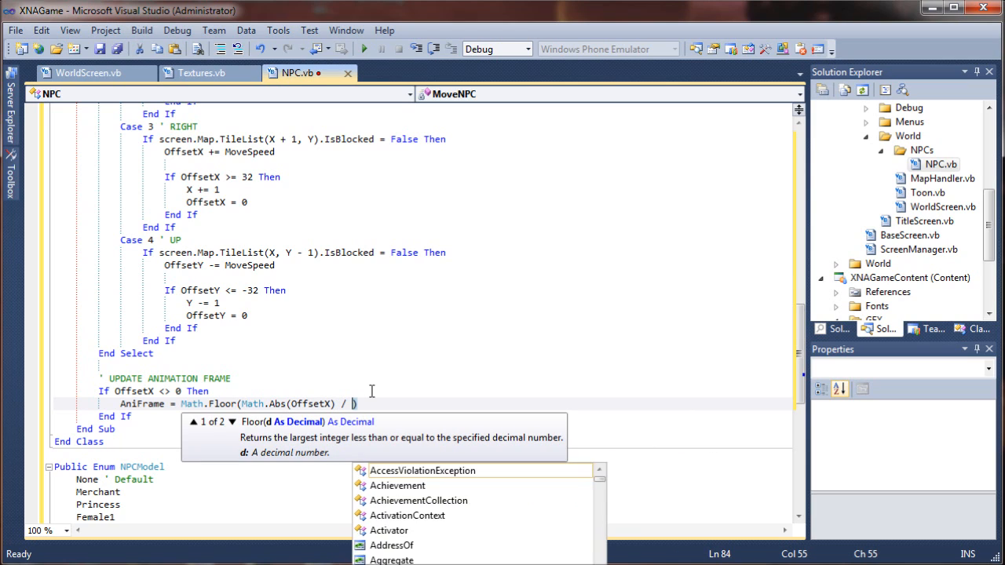
pyautogui.write('32')
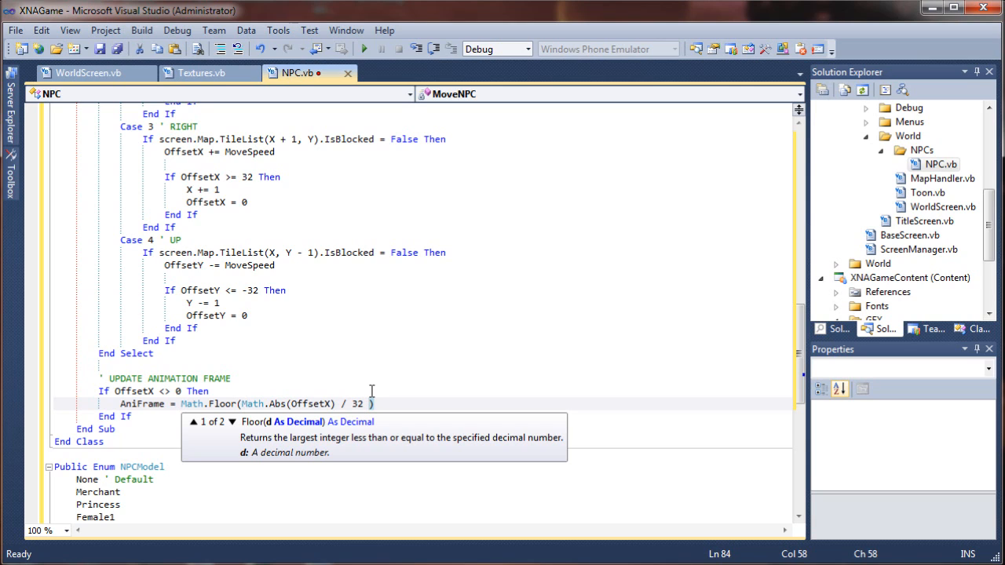
pyautogui.write('*')
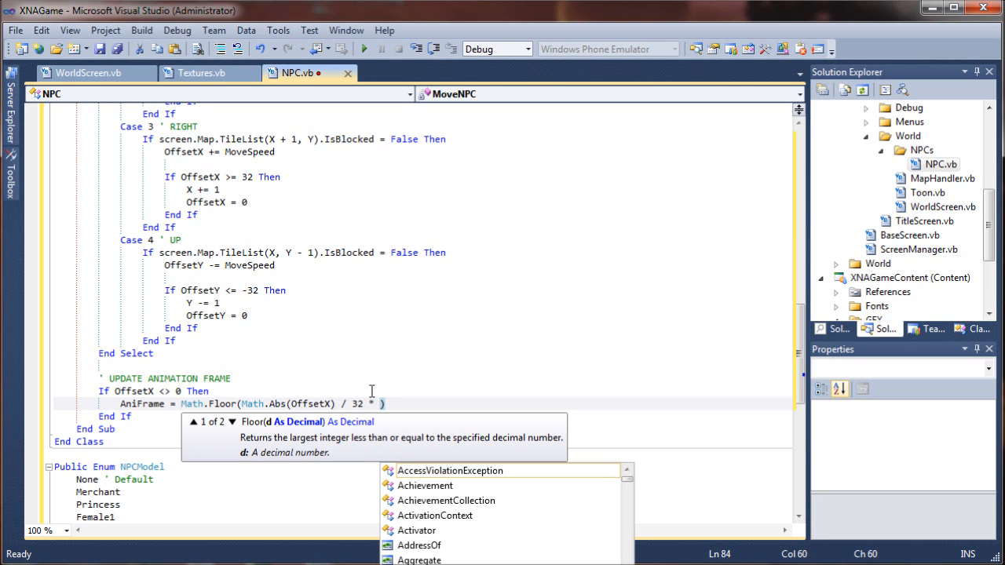
pyautogui.write('3')
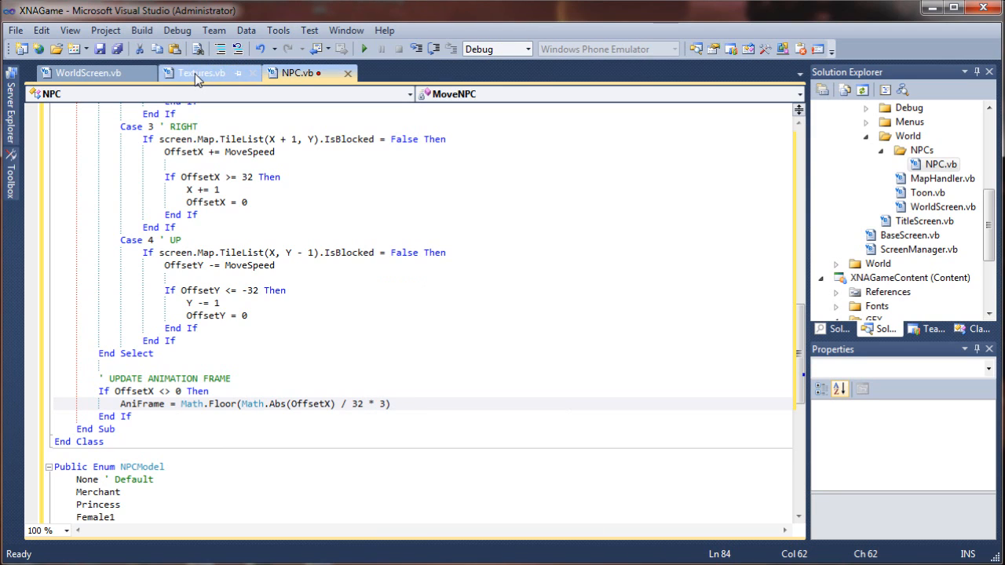
pyautogui.moveTo(200, 72)
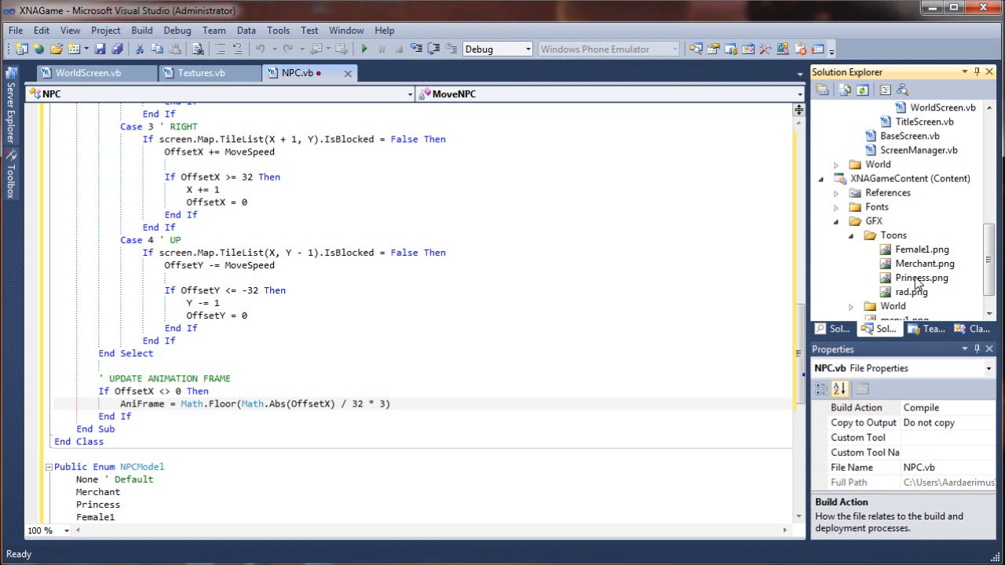
# Step: Open Princess.png from GFX > Toons in the Bitmap Editor
pyautogui.click(920, 277)
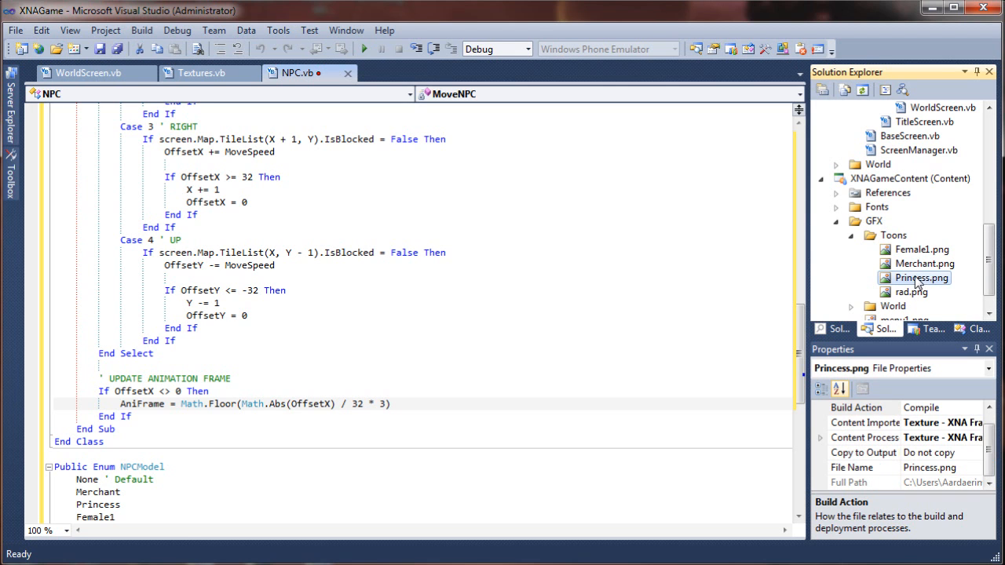
pyautogui.doubleClick(921, 277)
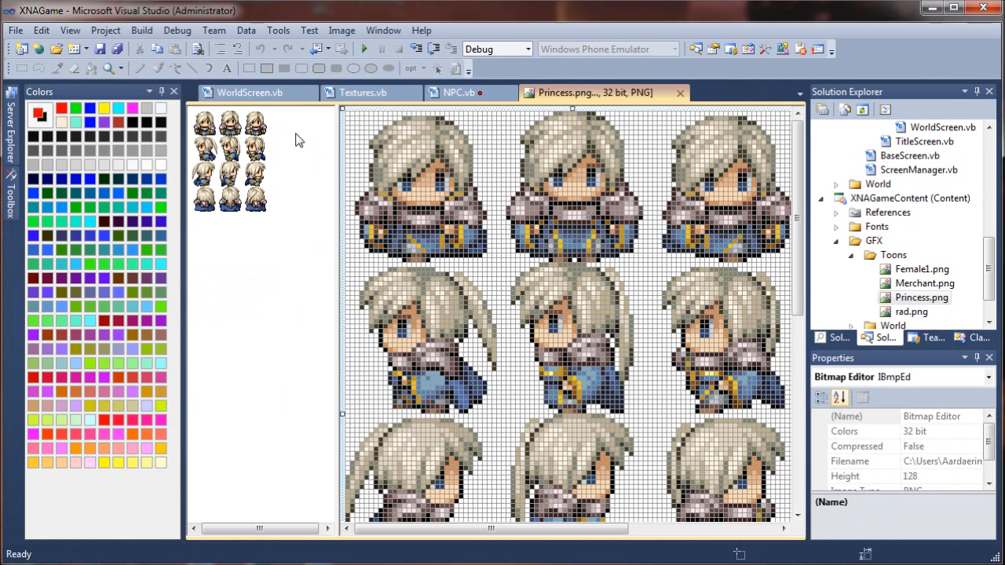
pyautogui.moveTo(542, 179)
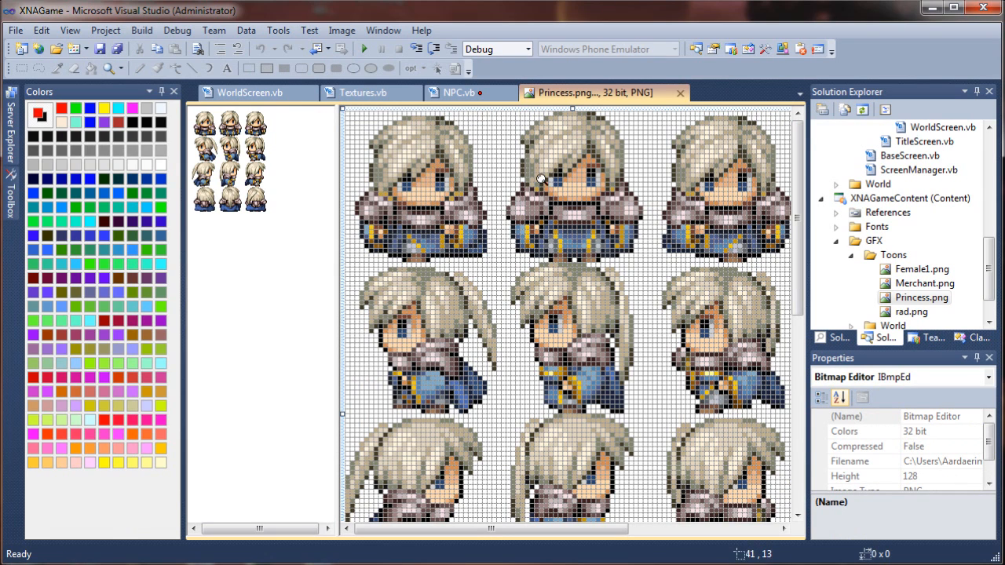
pyautogui.moveTo(271, 129)
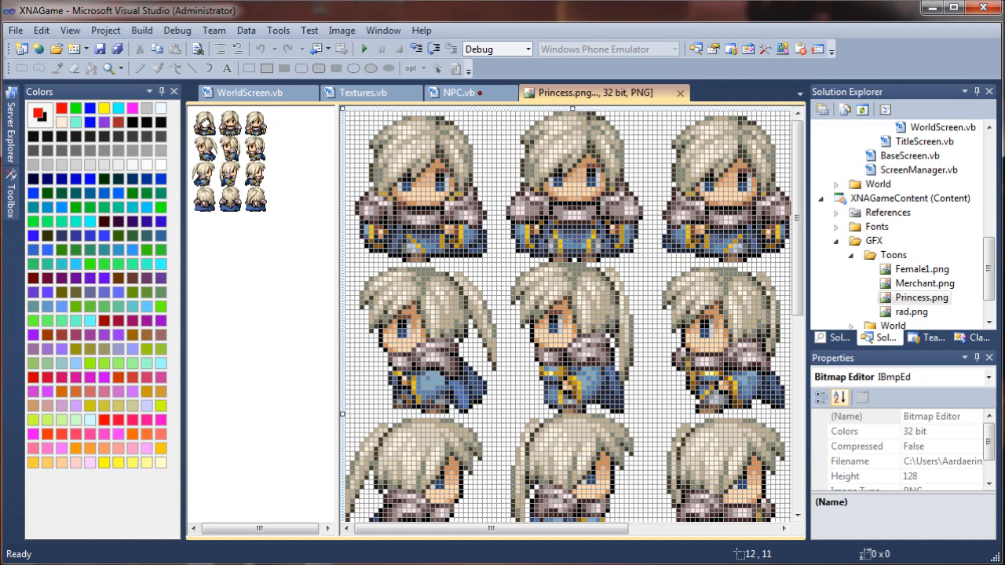
pyautogui.moveTo(468, 98)
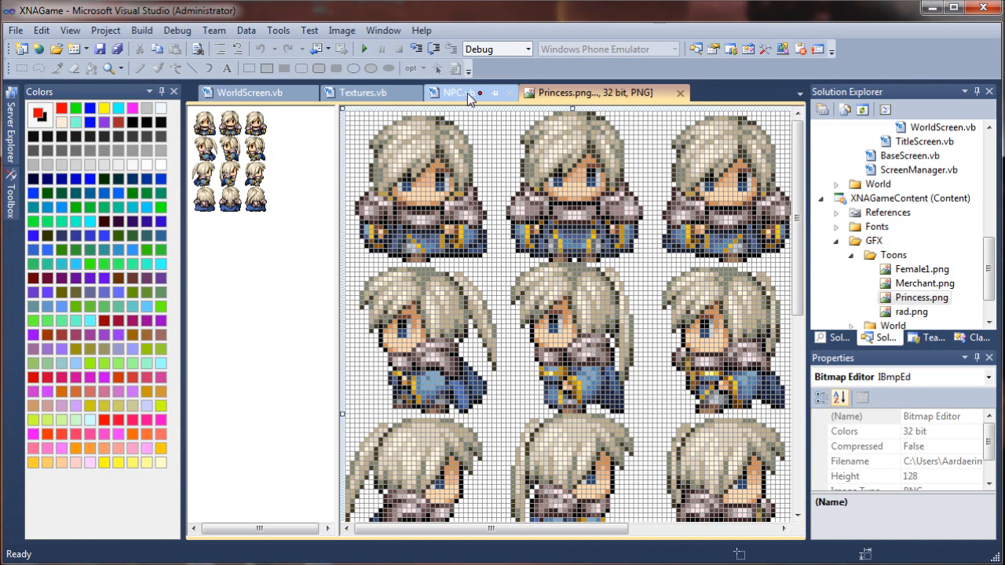
# Step: Back in NPC.vb, add an ElseIf OffsetY <> 0 branch setting AniFrame with Math.Floor
pyautogui.click(454, 92)
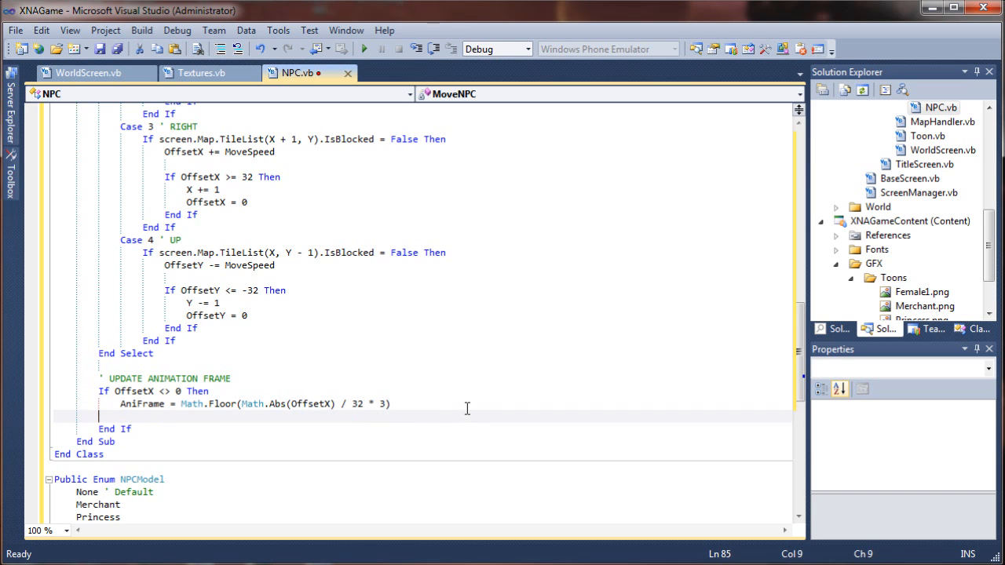
pyautogui.write('ElseIf')
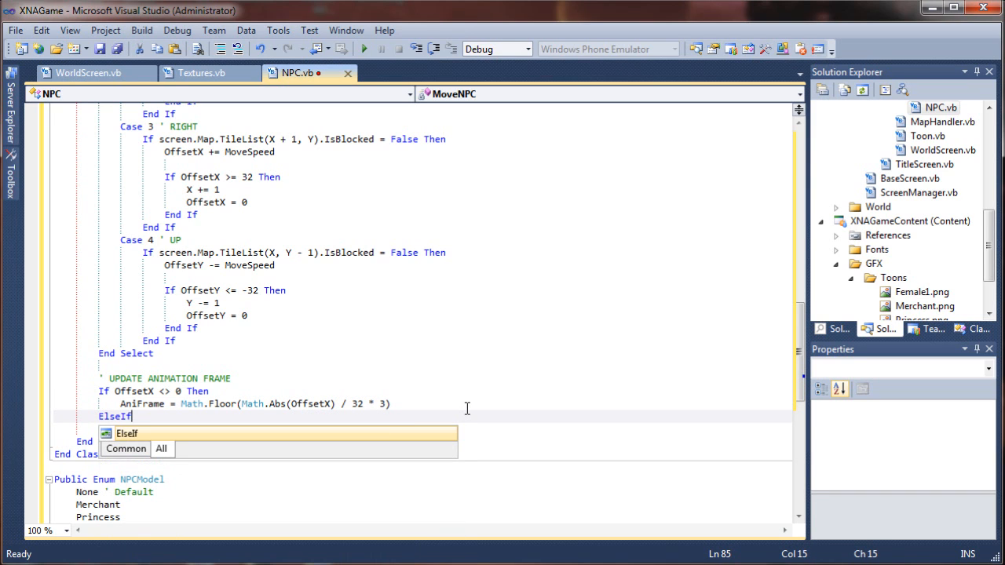
pyautogui.write('O')
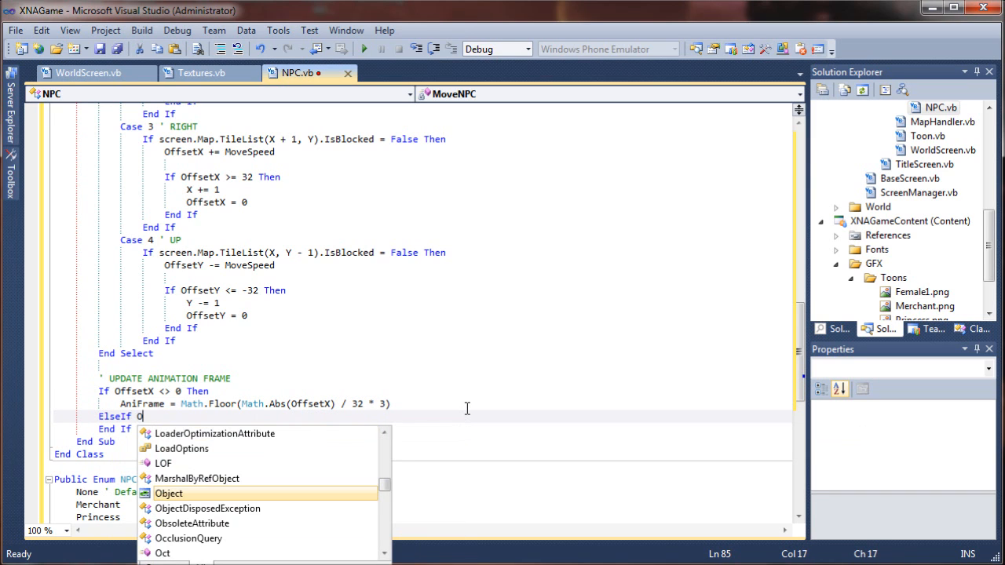
pyautogui.write('ffsetY')
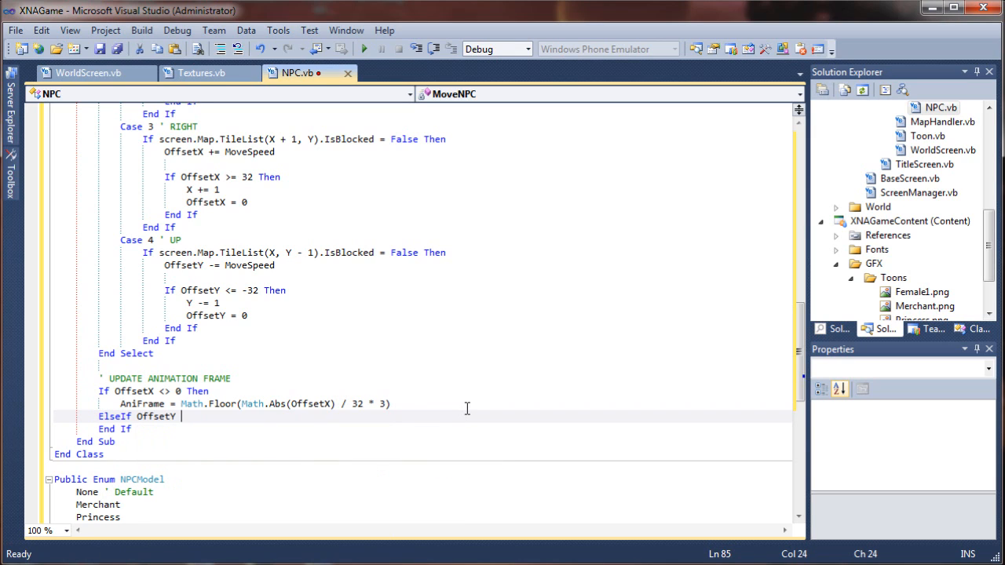
pyautogui.write('<> 0')
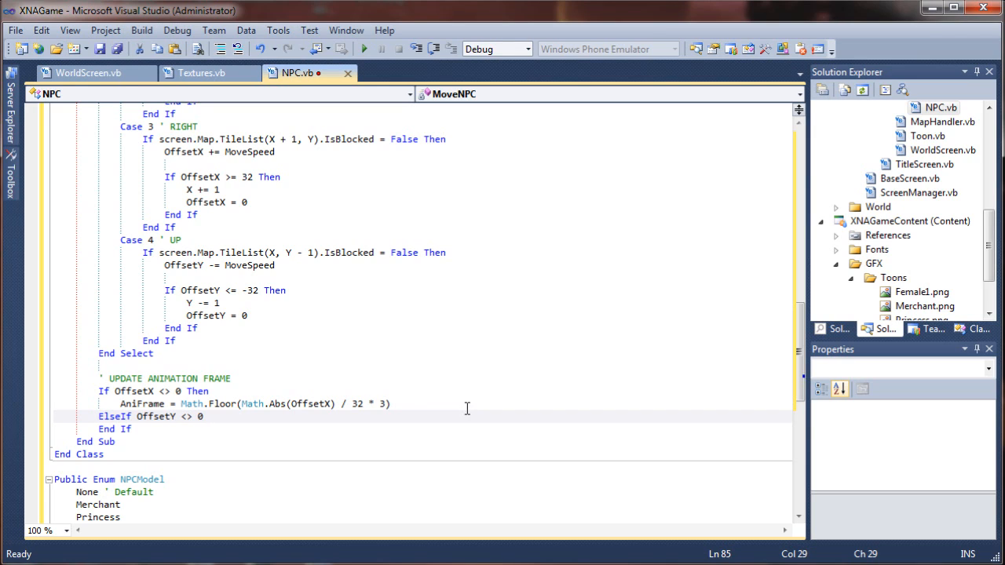
pyautogui.click(208, 416)
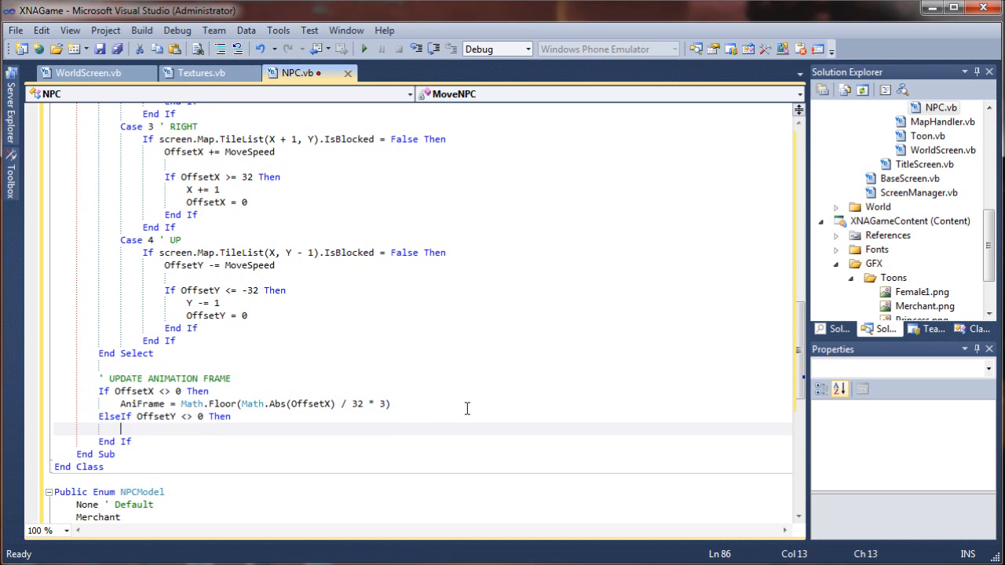
pyautogui.write('AniFrame =')
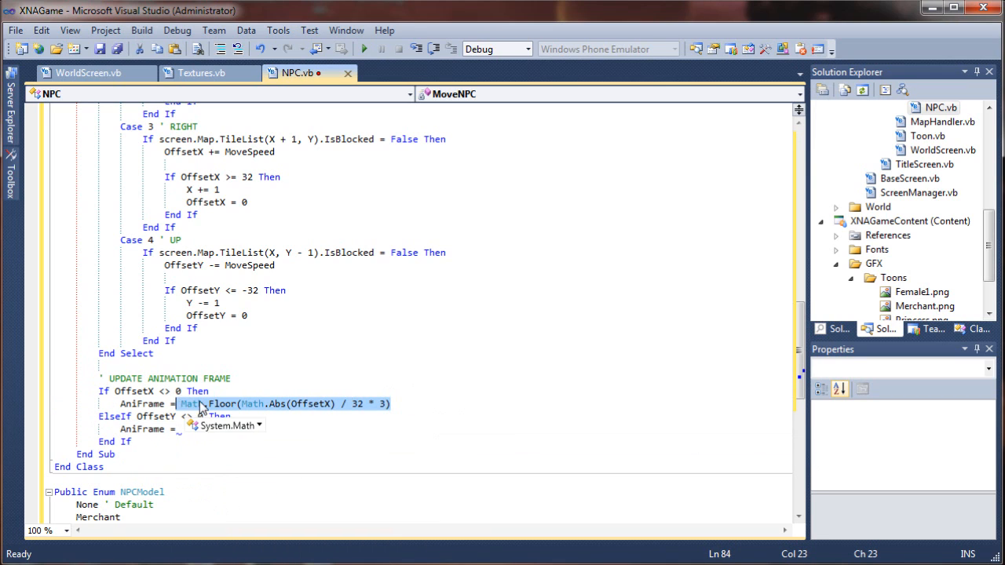
pyautogui.write('Math.Floor(Math.Abs(OffsetX) / 32 * 3)')
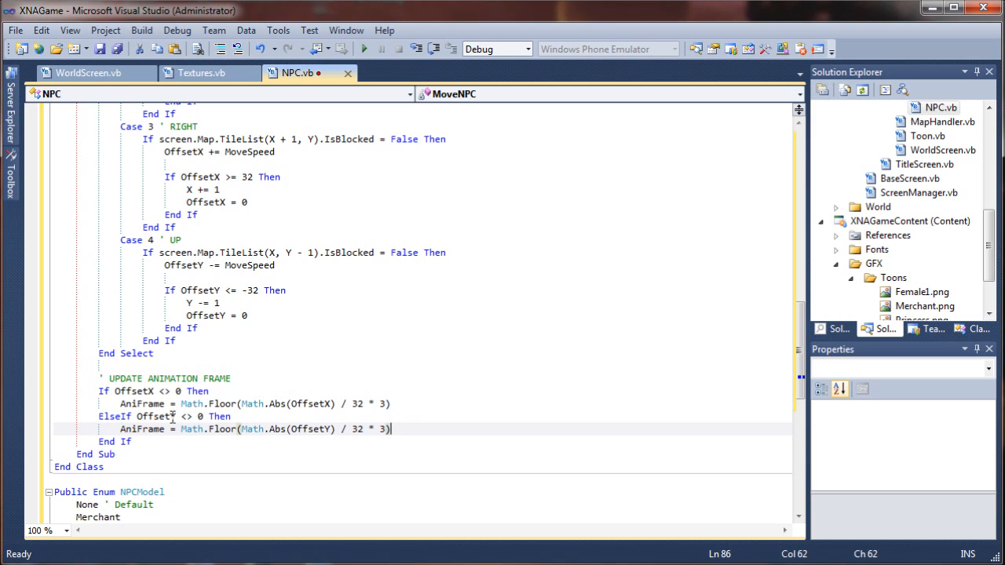
pyautogui.moveTo(187, 429)
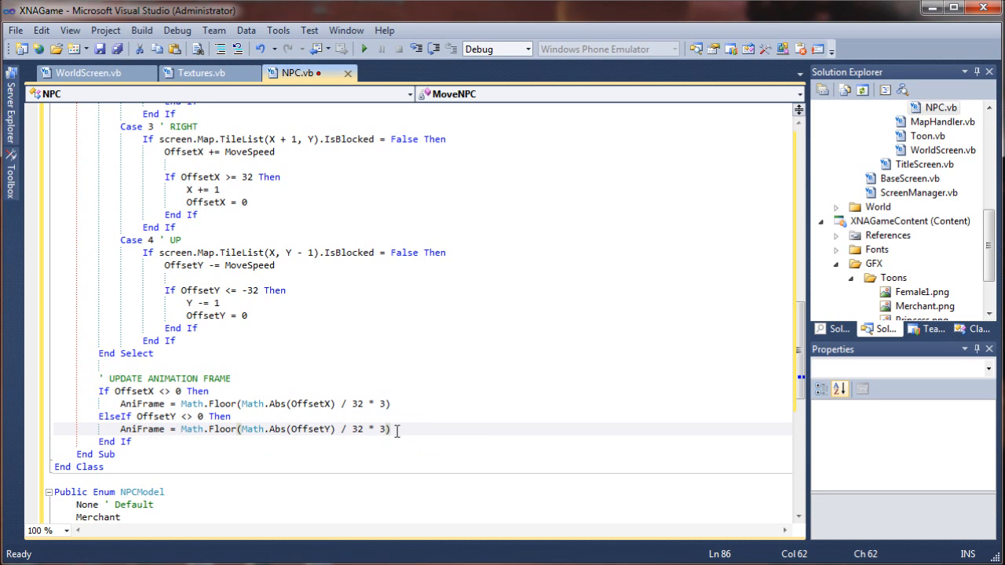
pyautogui.moveTo(441, 435)
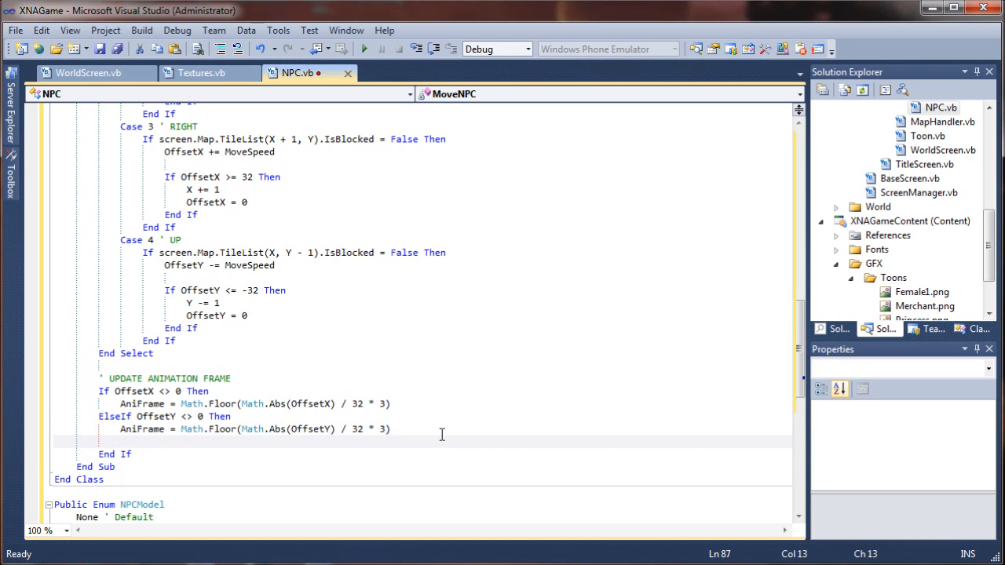
# Step: Add an Else branch setting AniFrame = 0
pyautogui.click(99, 429)
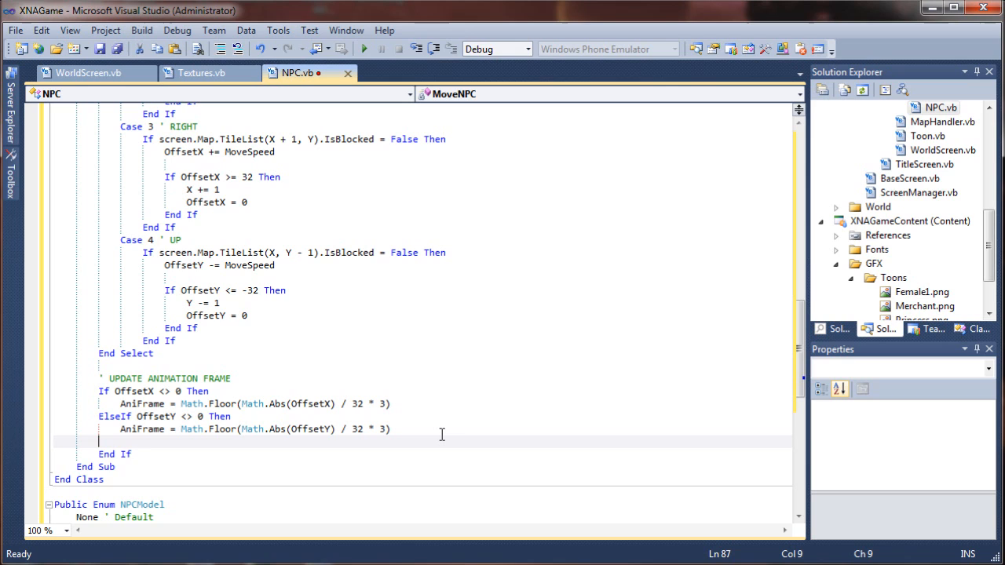
pyautogui.write('Else')
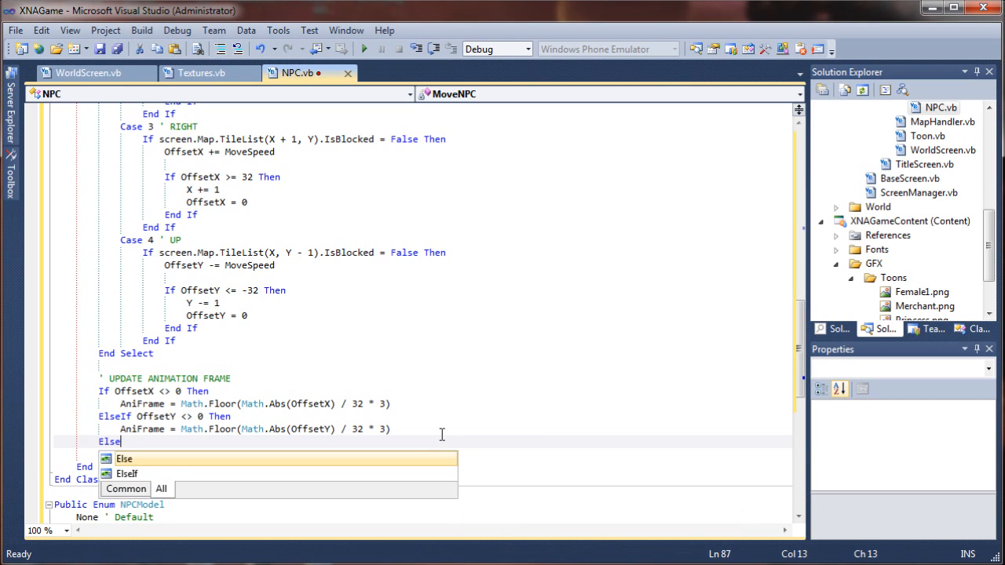
pyautogui.write('Anif')
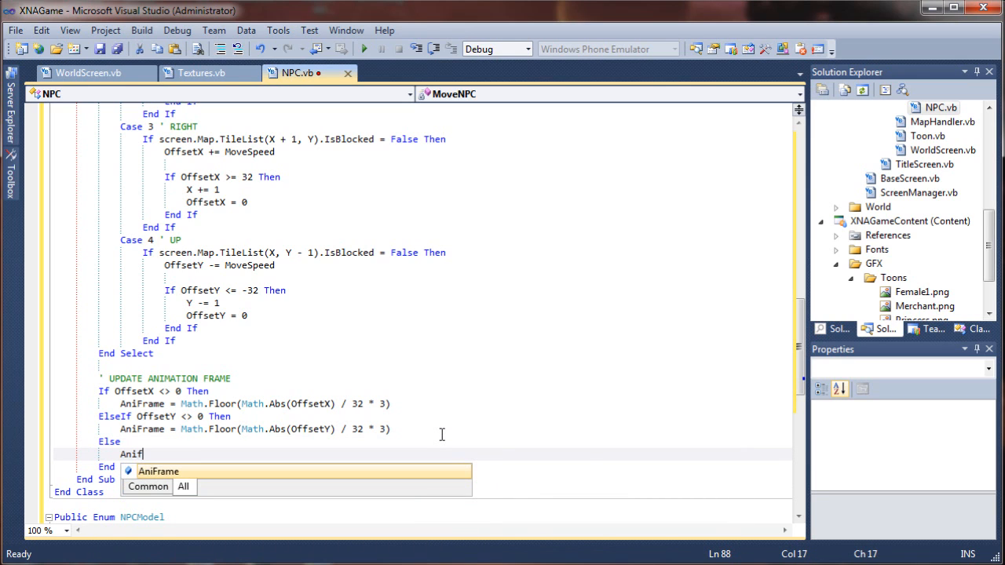
pyautogui.write('Frame = 0')
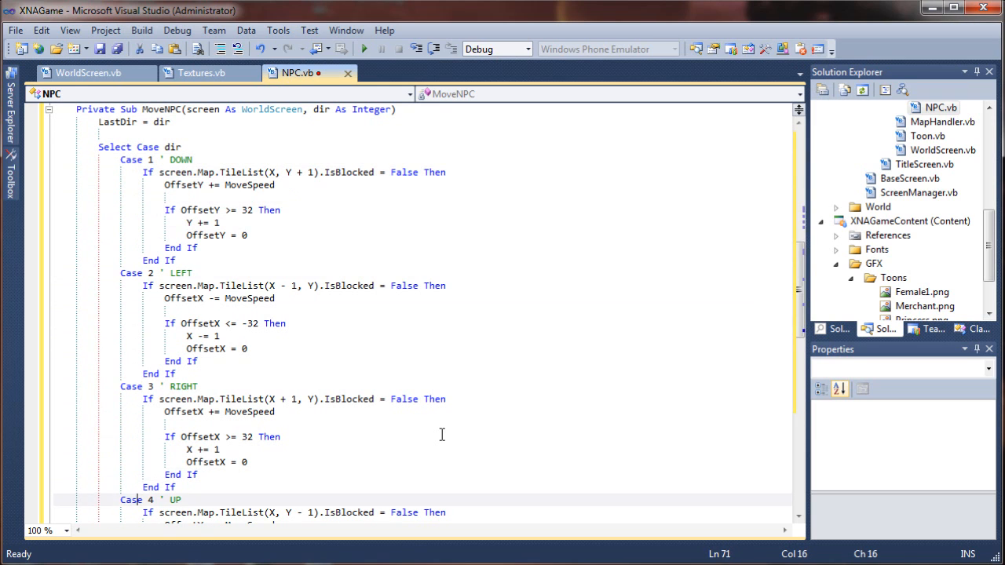
# Step: Scroll down in NPC.vb toward End Sub and End Class
pyautogui.scroll(-3)
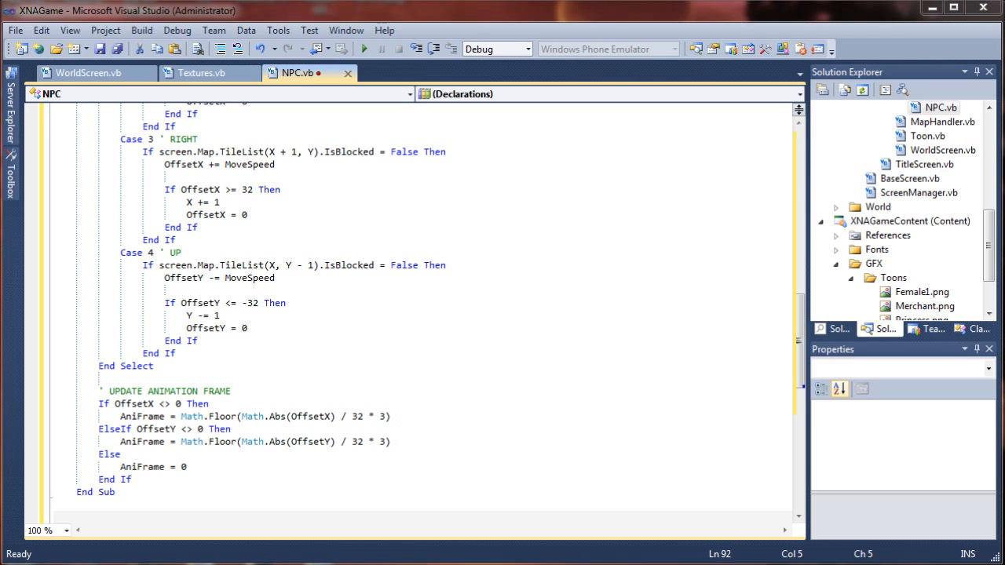
pyautogui.moveTo(338, 466)
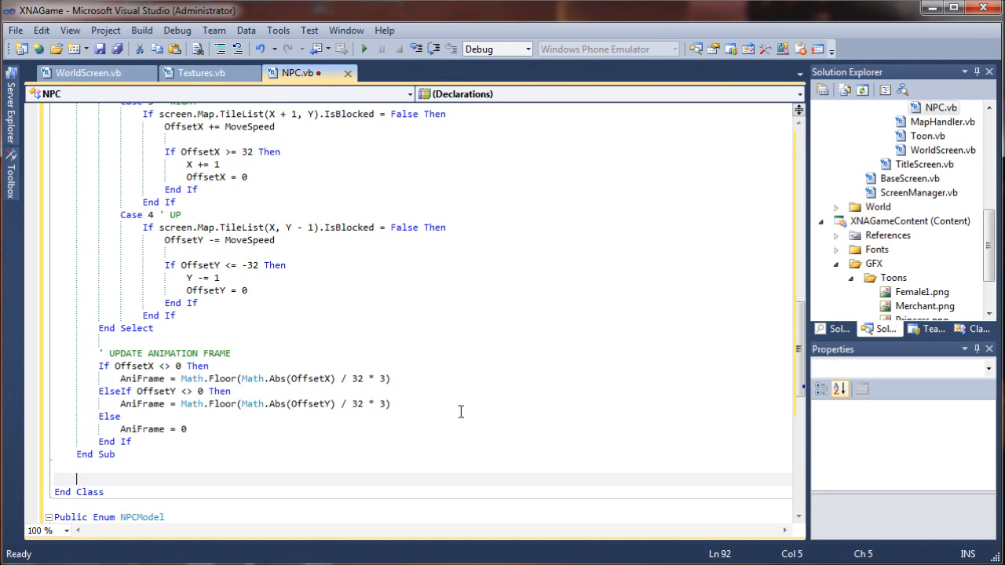
pyautogui.moveTo(428, 413)
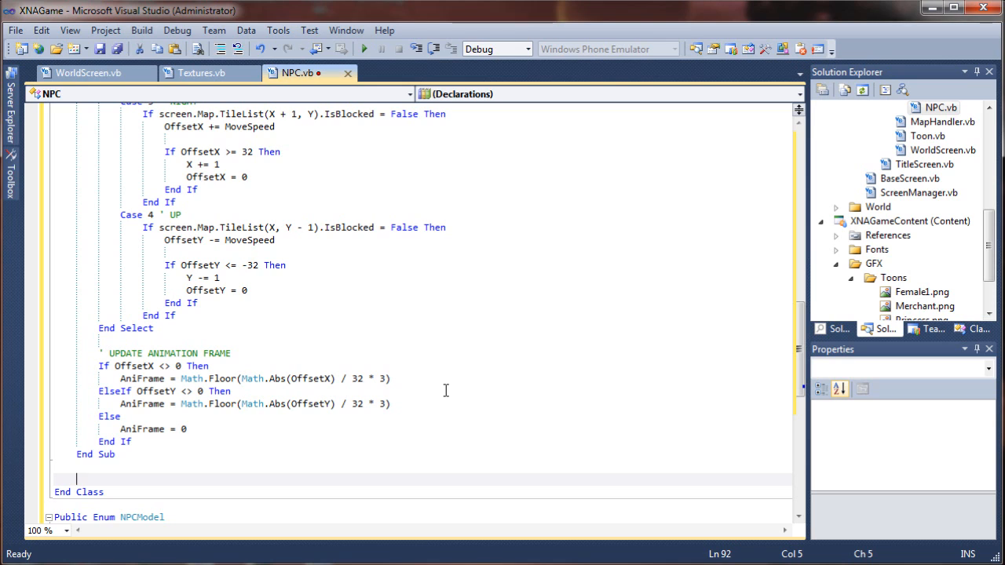
# Step: Declare Public Sub Update(screen As WorldScreen) at the end of the NPC class
pyautogui.write('Public')
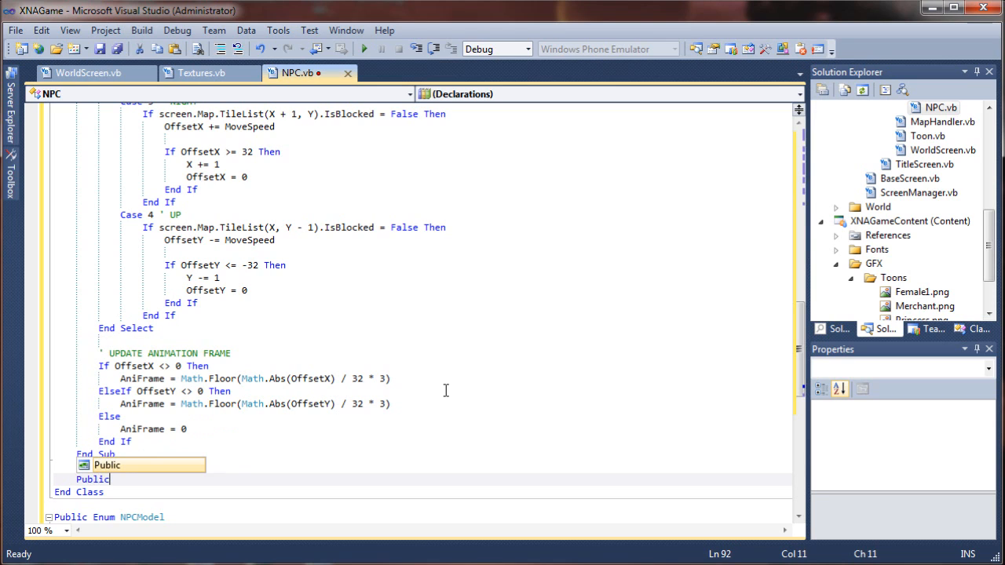
pyautogui.write('Sub')
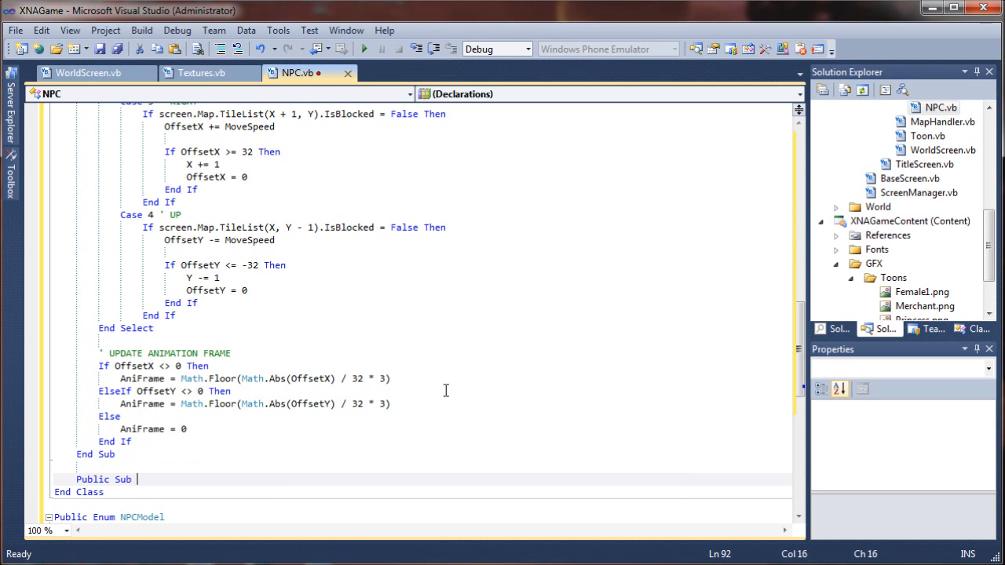
pyautogui.write('Update')
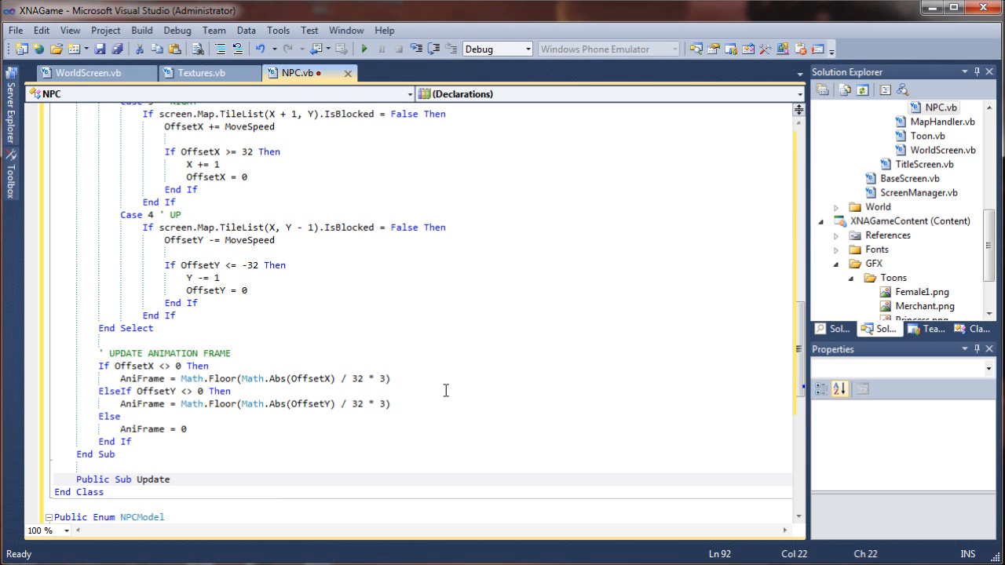
pyautogui.write('(')
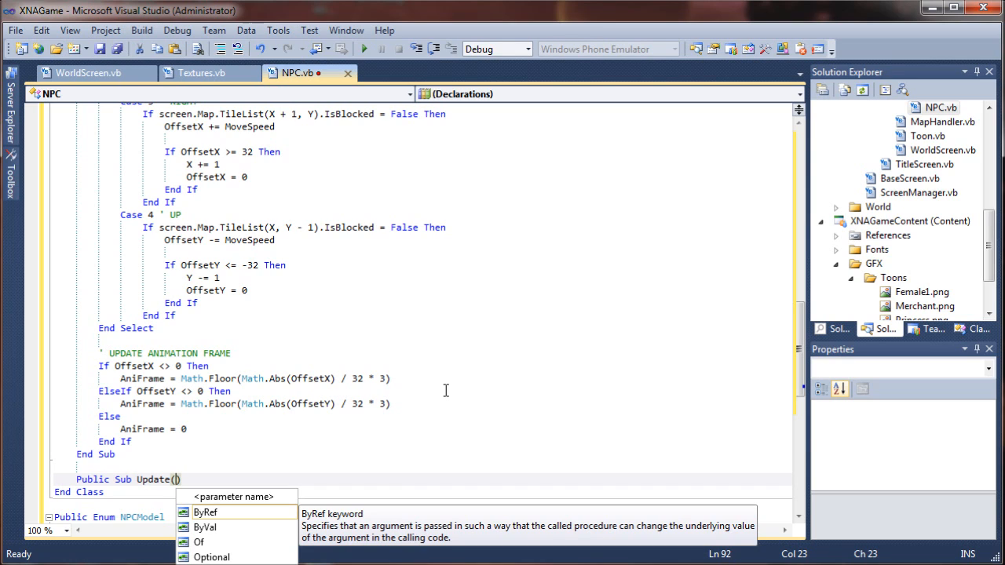
pyautogui.write('scre')
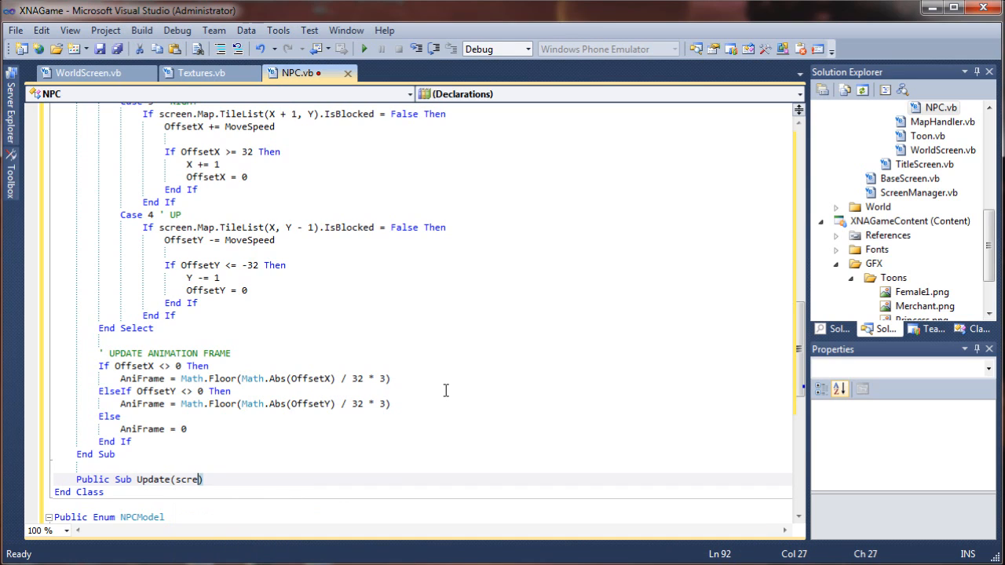
pyautogui.write('n')
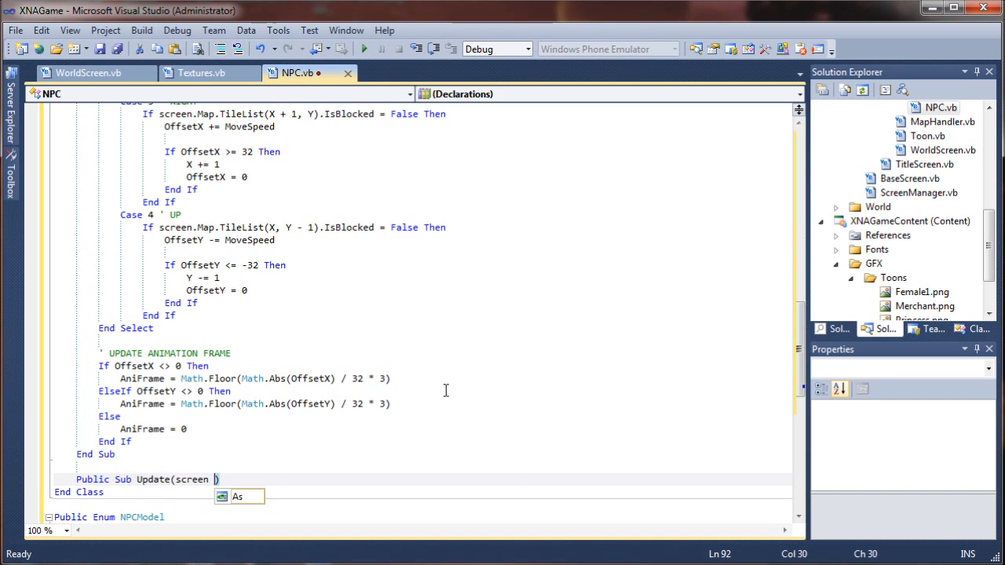
pyautogui.write('WorldScreen')
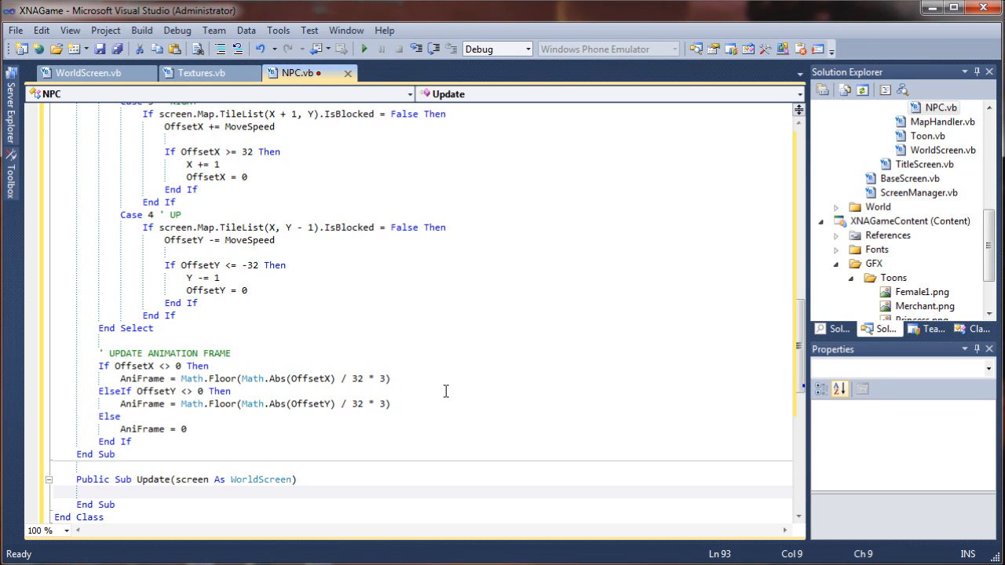
# Step: In Update, write tmrMove += Globals.GameTime.ElapsedGameTime.TotalMilliseconds
pyautogui.click(99, 492)
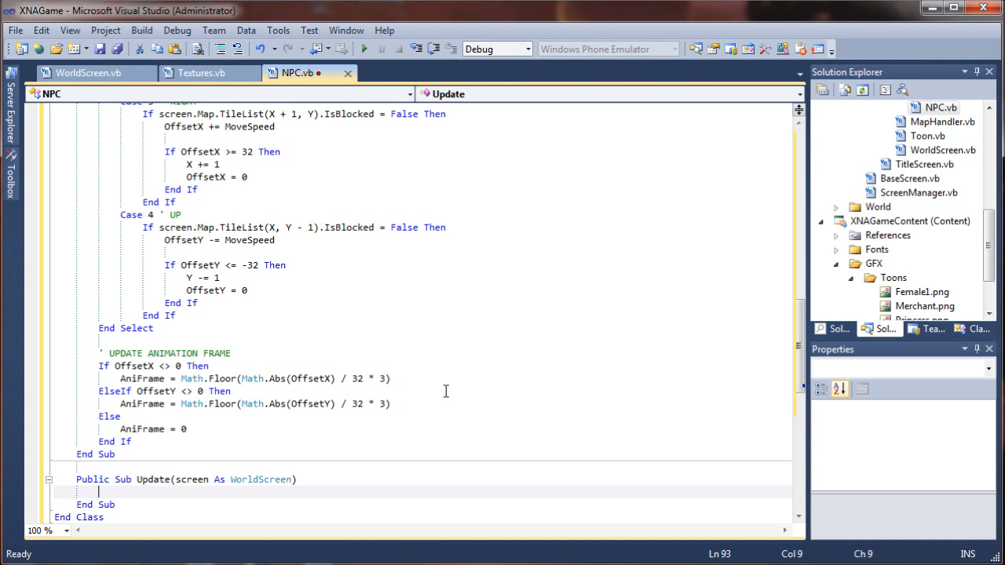
pyautogui.write('tmr')
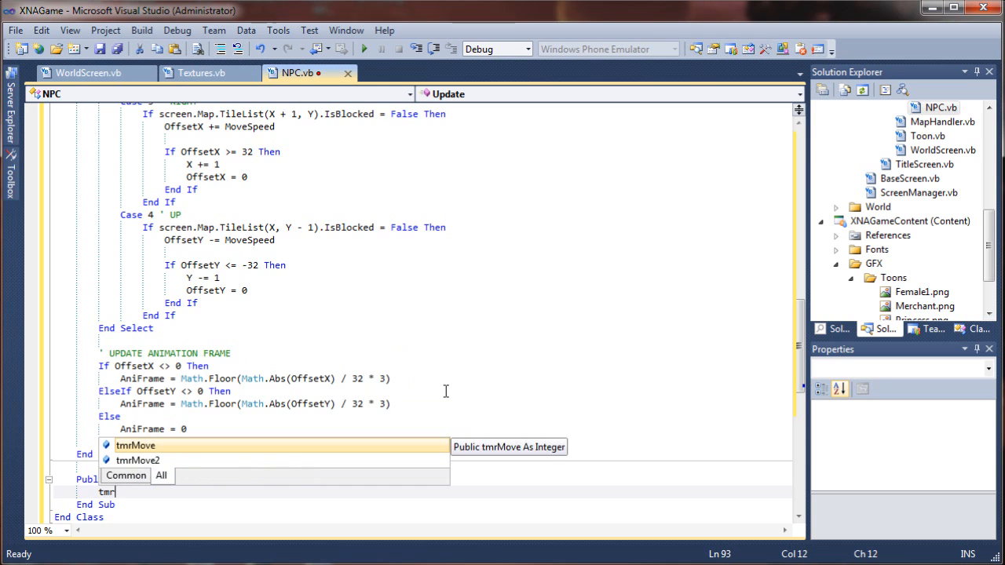
pyautogui.press('Tab')
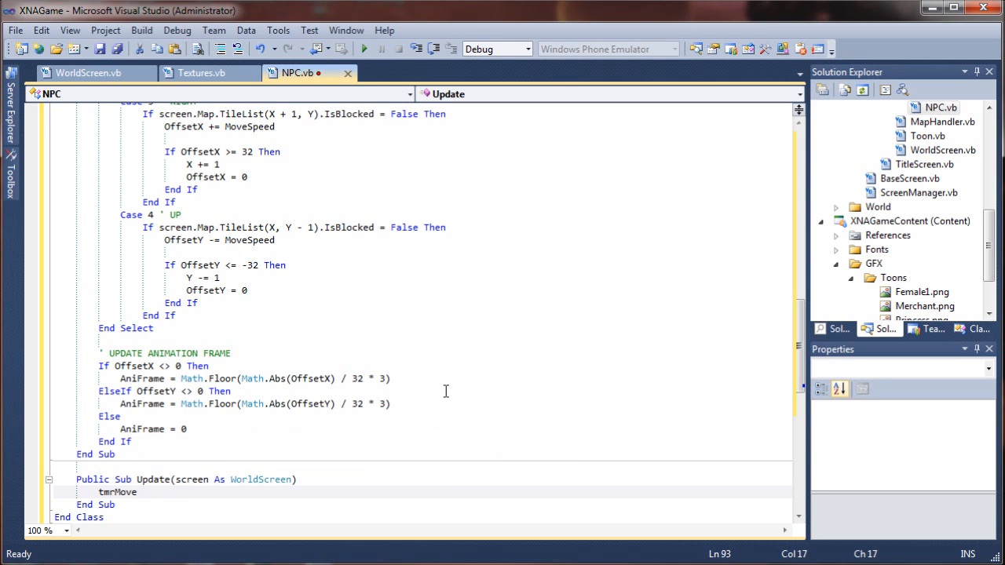
pyautogui.write('+=')
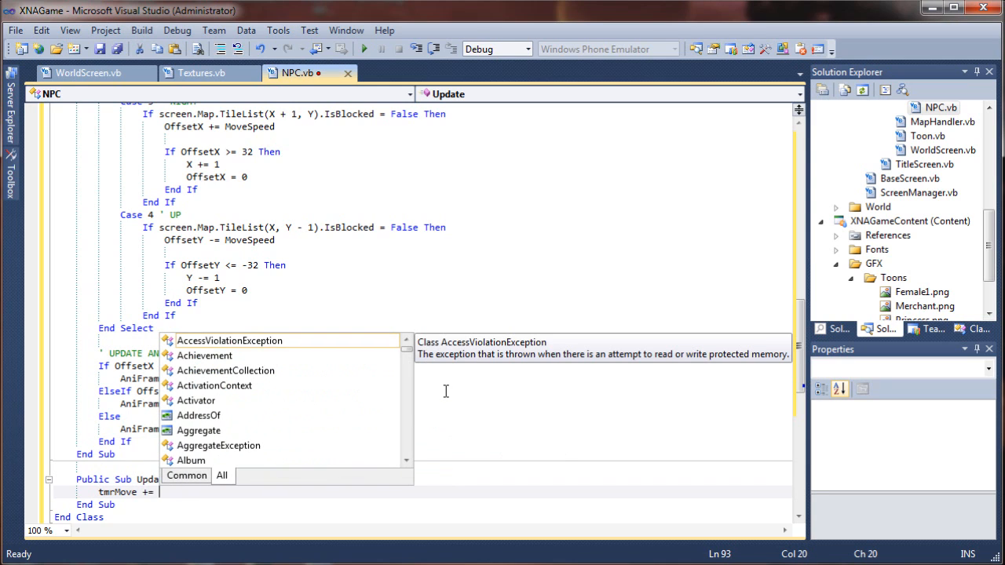
pyautogui.write('Globals.')
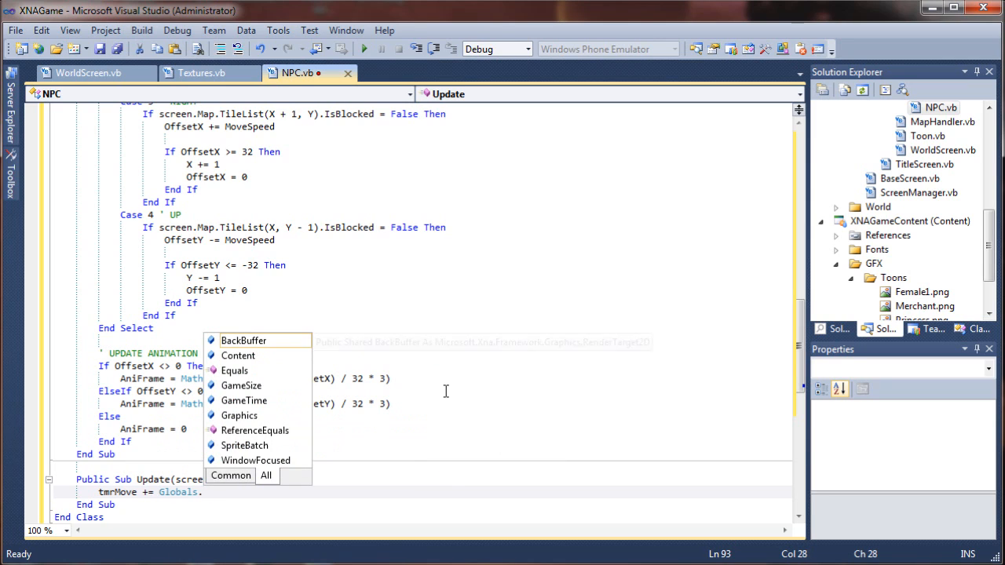
pyautogui.write('gamet')
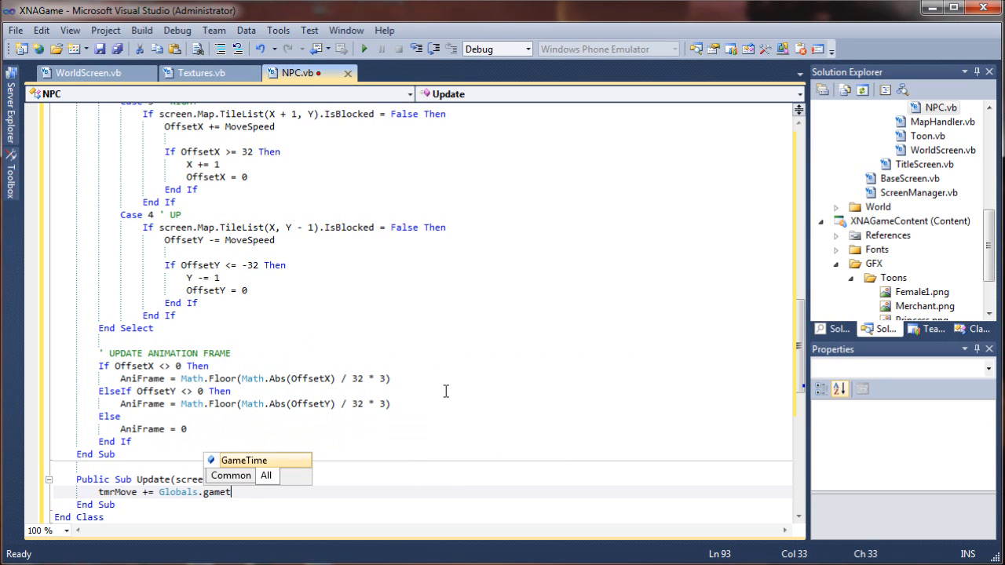
pyautogui.write('ime.')
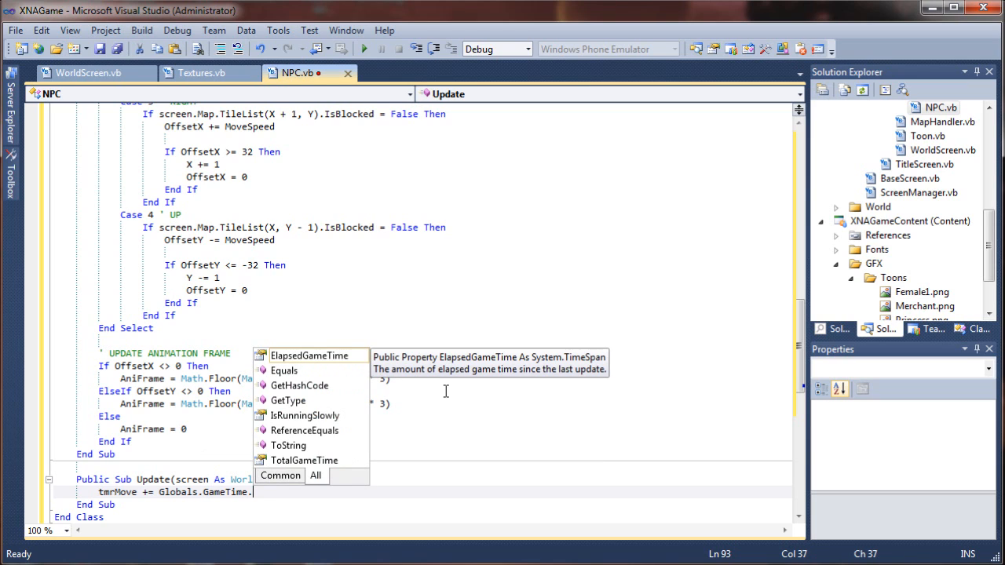
pyautogui.write('E')
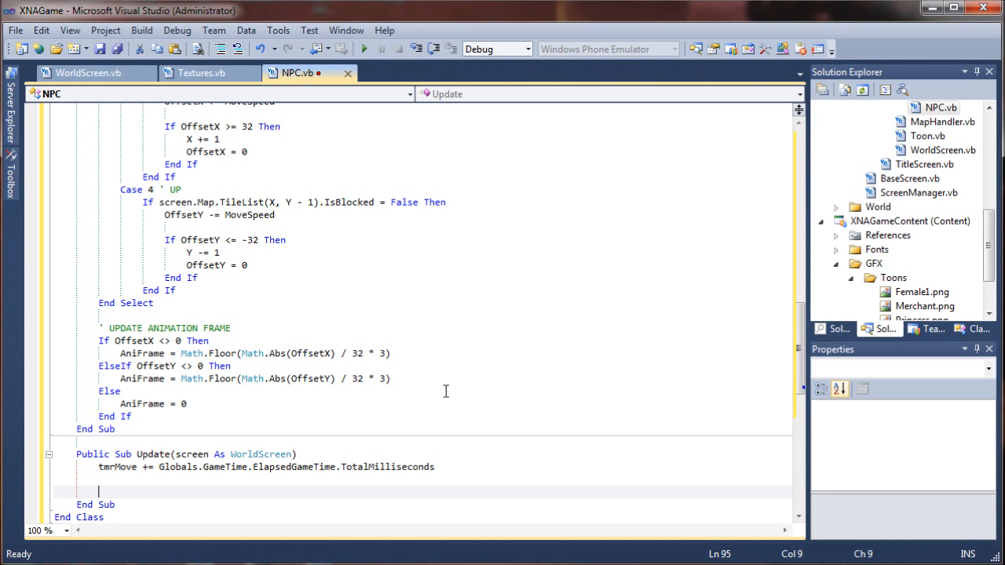
# Step: Add the condition If tmrMove > 25 And IsMoving = True Then
pyautogui.write('If tmrMove')
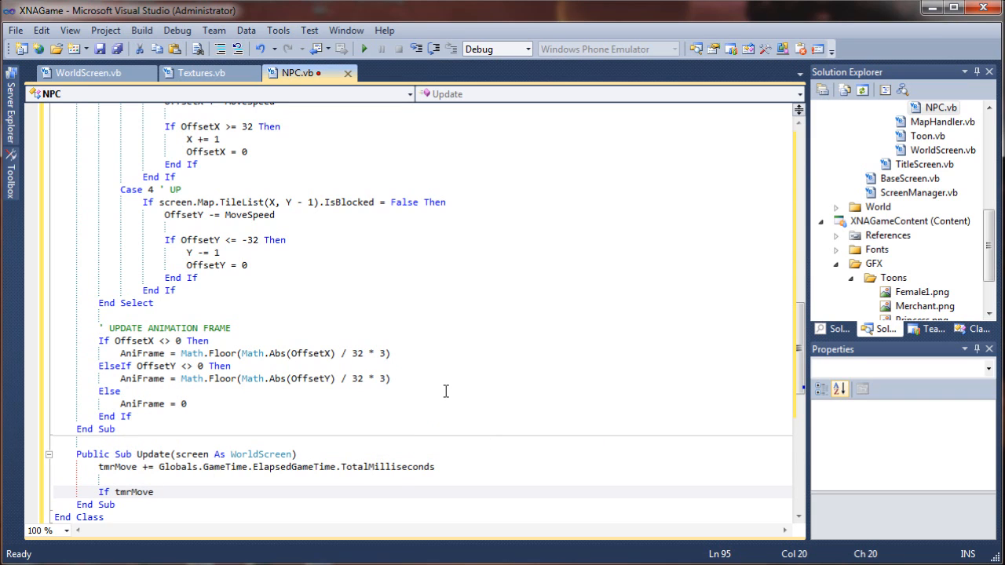
pyautogui.write('> 25')
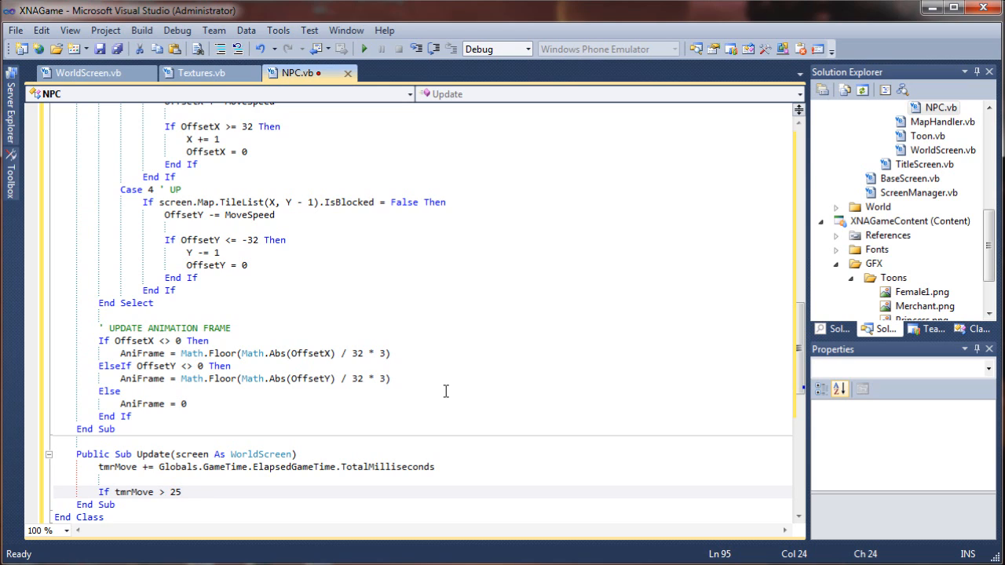
pyautogui.write('and')
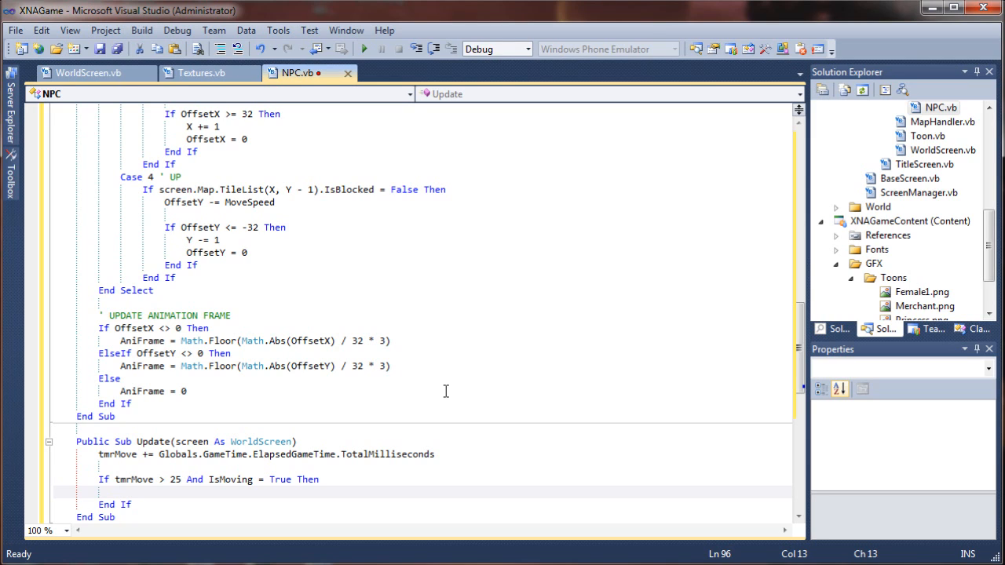
# Step: Inside the If, write screen.Map.TileList(X, Y).IsBlocked = False
pyautogui.click(121, 491)
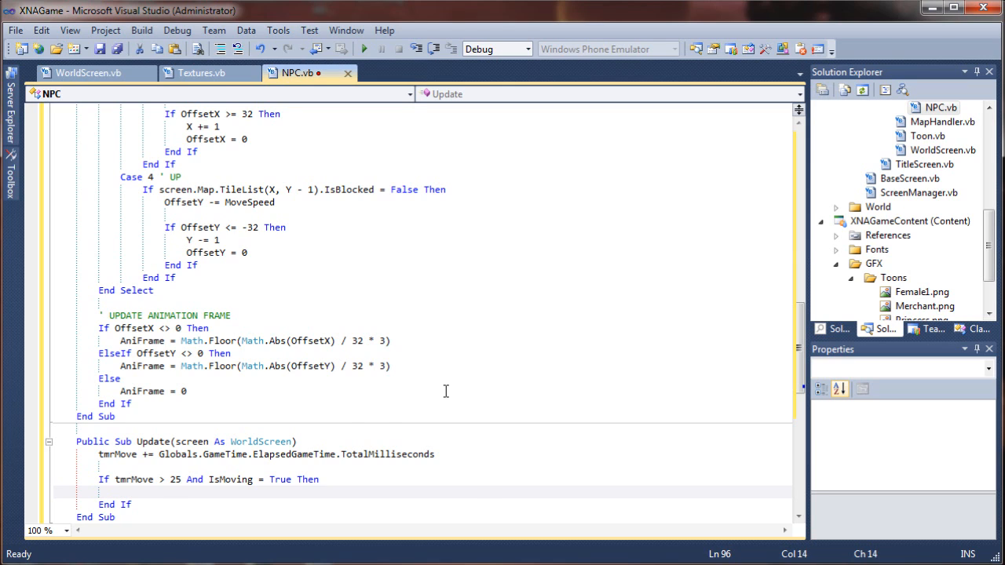
pyautogui.write('screen.Map.TileList(X,')
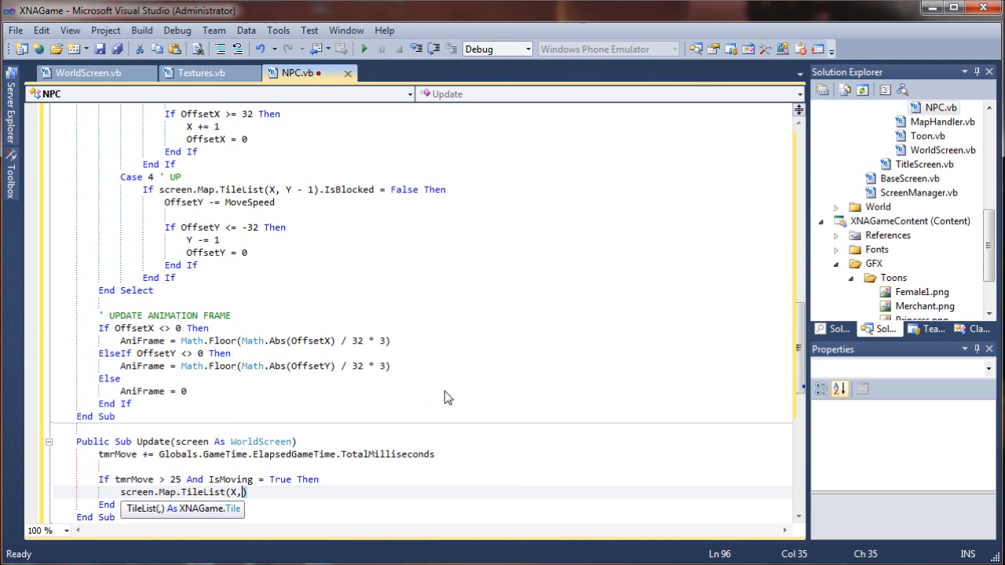
pyautogui.write('Y')
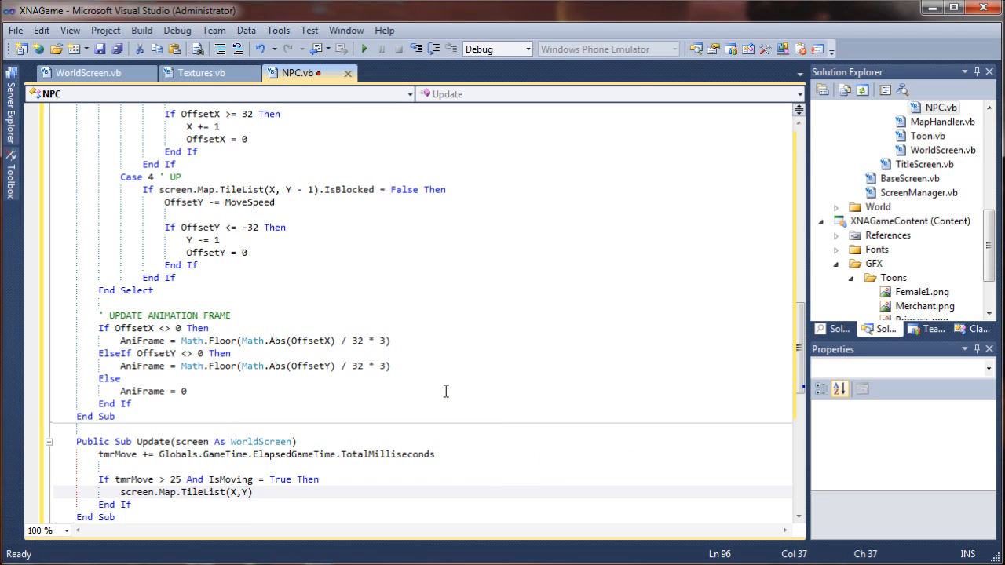
pyautogui.moveTo(508, 370)
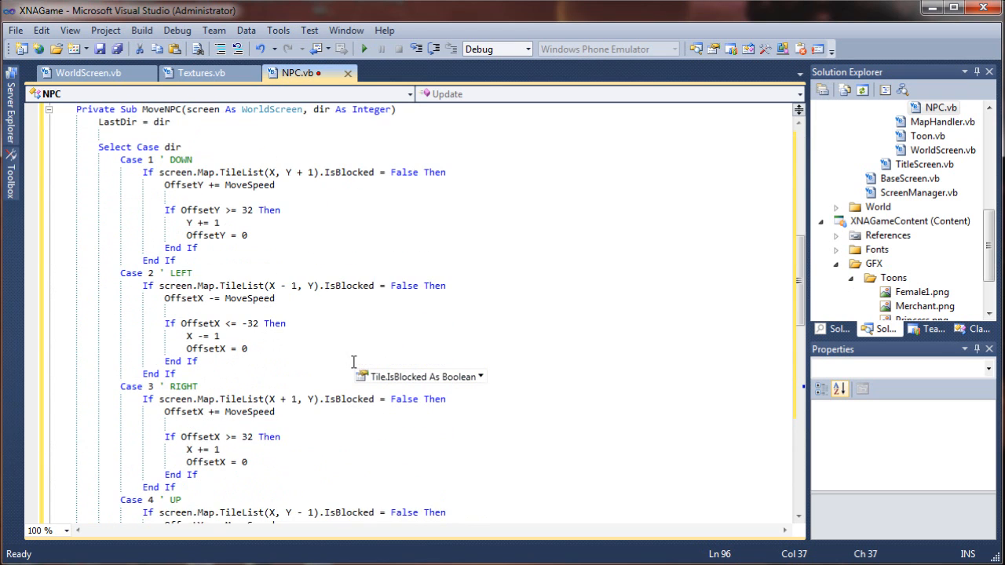
pyautogui.scroll(-3)
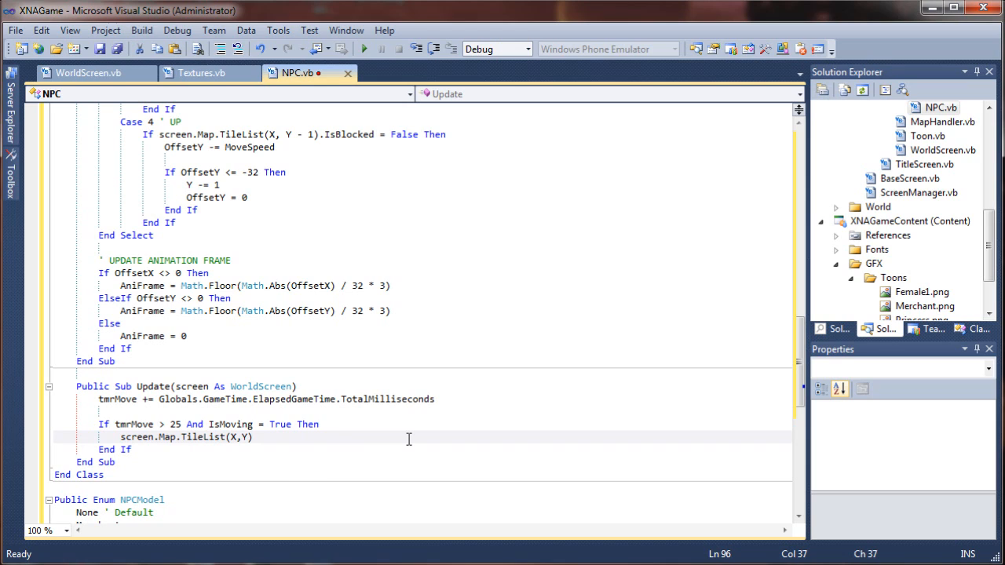
pyautogui.write('.')
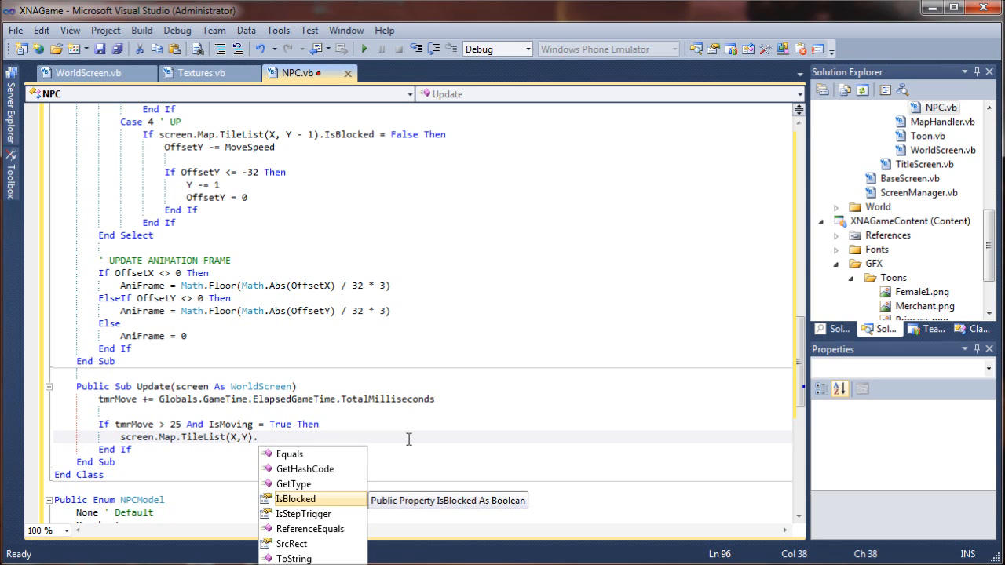
pyautogui.write('IsBlocked = False')
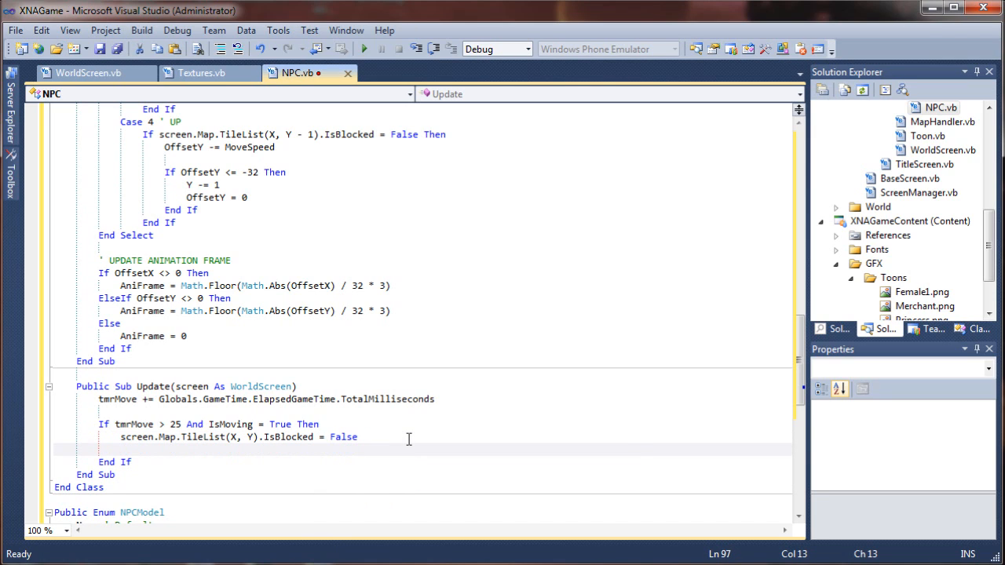
# Step: On a new line after the unblocking line, call MoveNPC(screen, LastDir)
pyautogui.press('enter')
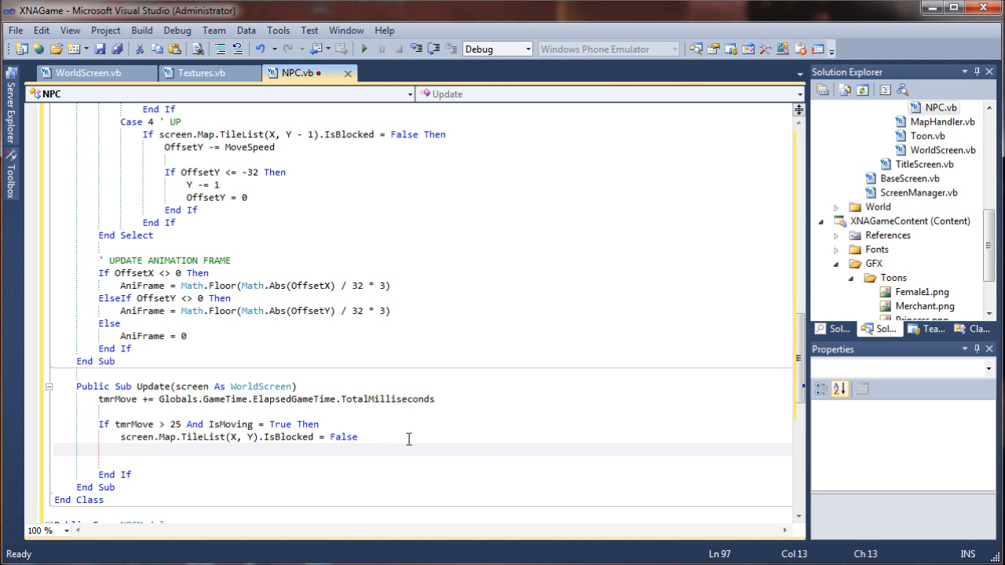
pyautogui.write('MoveN')
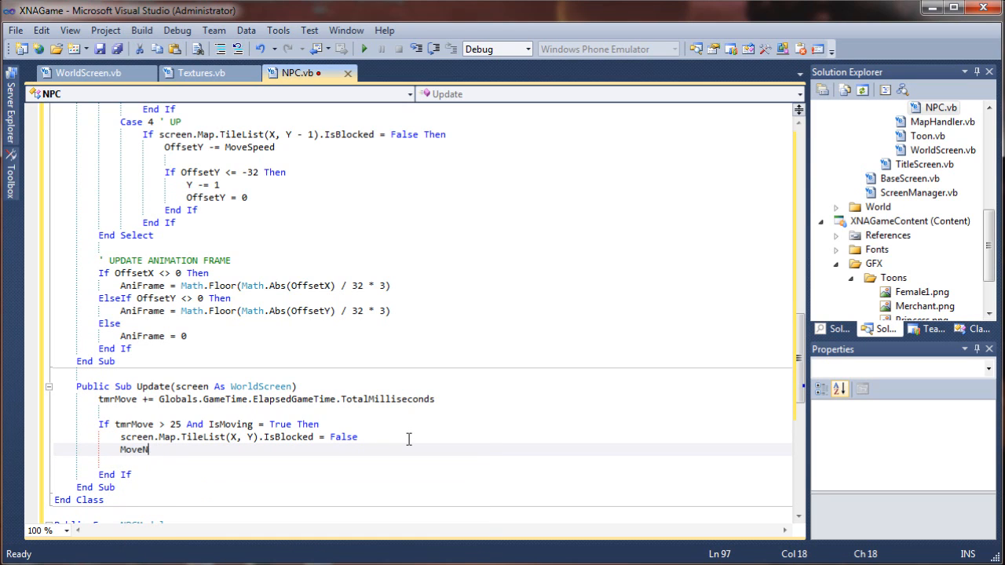
pyautogui.write('PC')
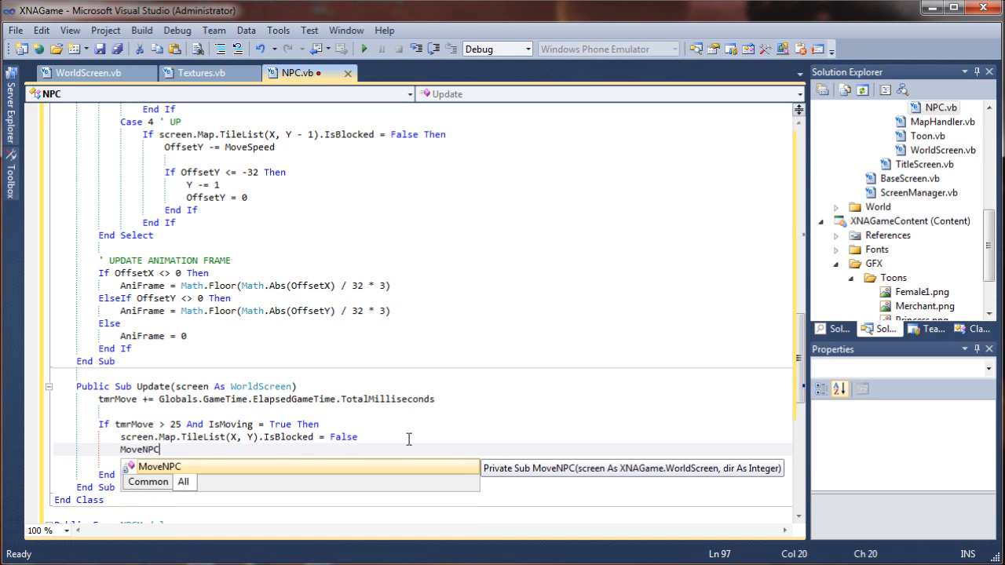
pyautogui.write('(screen')
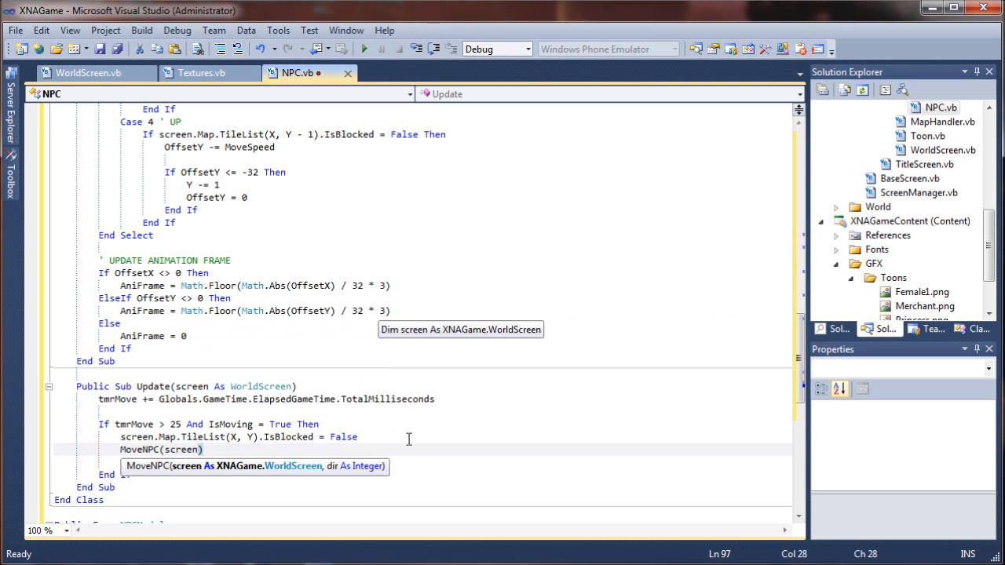
pyautogui.write(',')
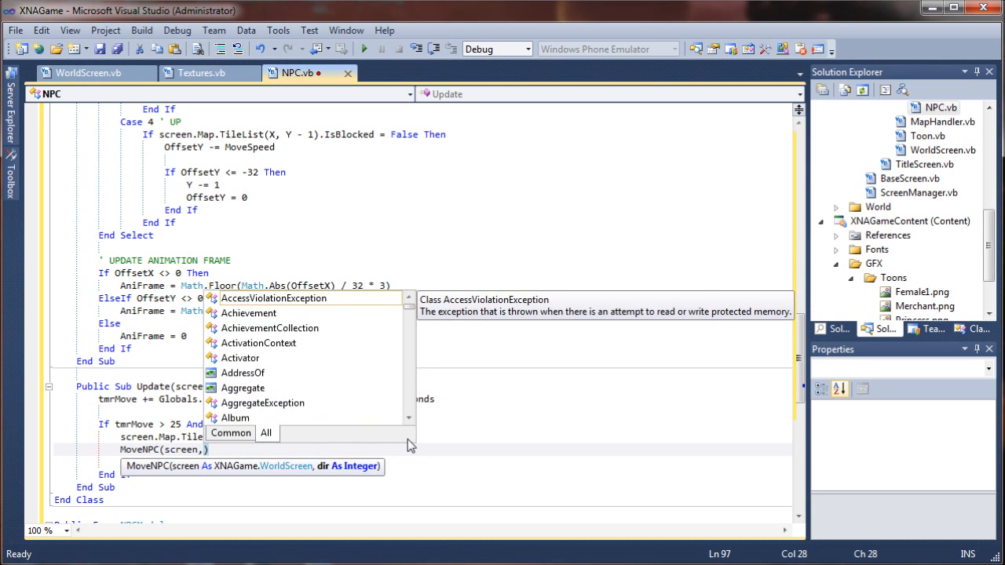
pyautogui.write('lastdir')
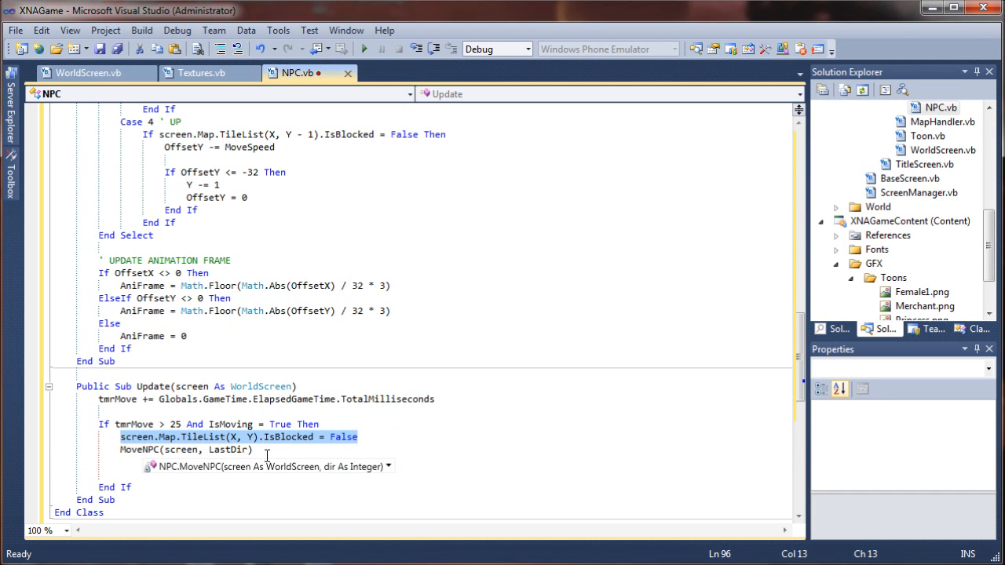
# Step: Add 'screen.Map.TileList(X, Y).IsBlocked = True' below the MoveNPC call
pyautogui.write('screen.Map.TileList(X, Y).IsBlocked = False')
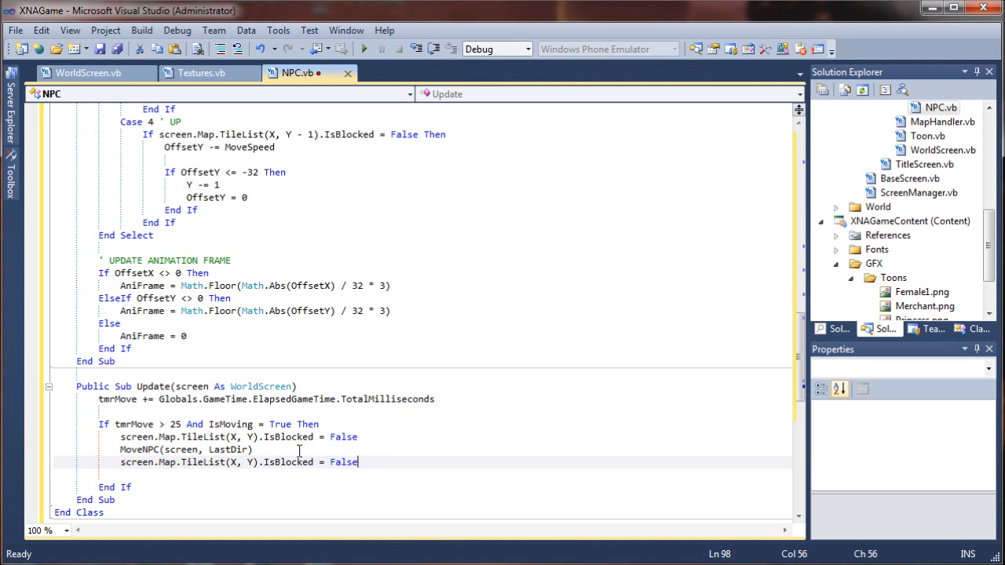
pyautogui.scroll(-3)
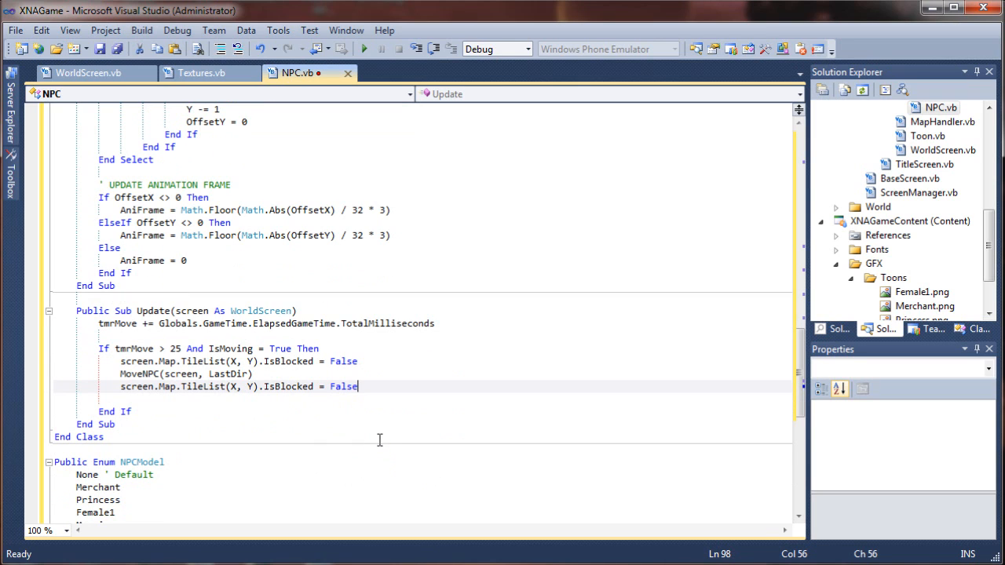
pyautogui.moveTo(509, 386)
pyautogui.write('Tru')
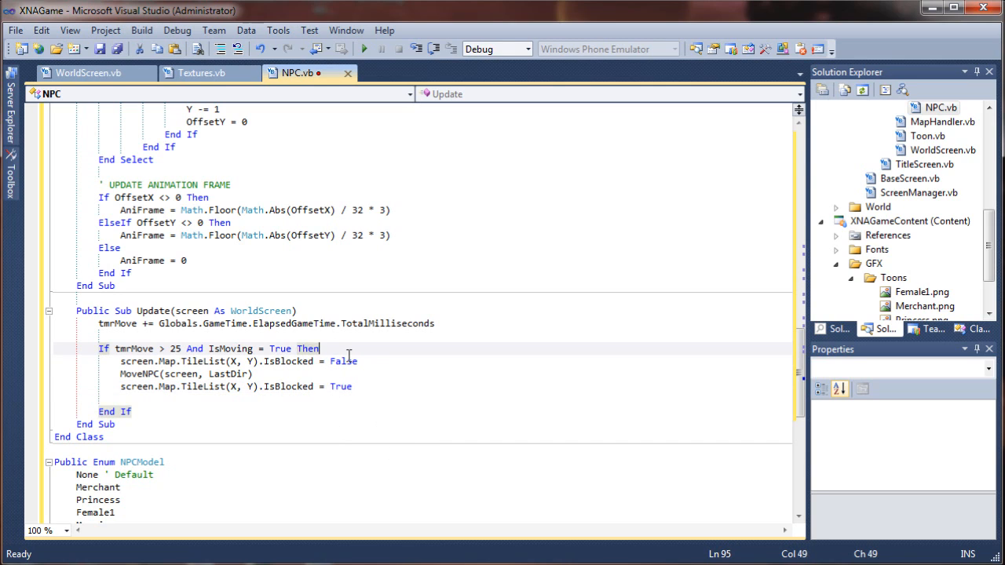
pyautogui.moveTo(176, 349)
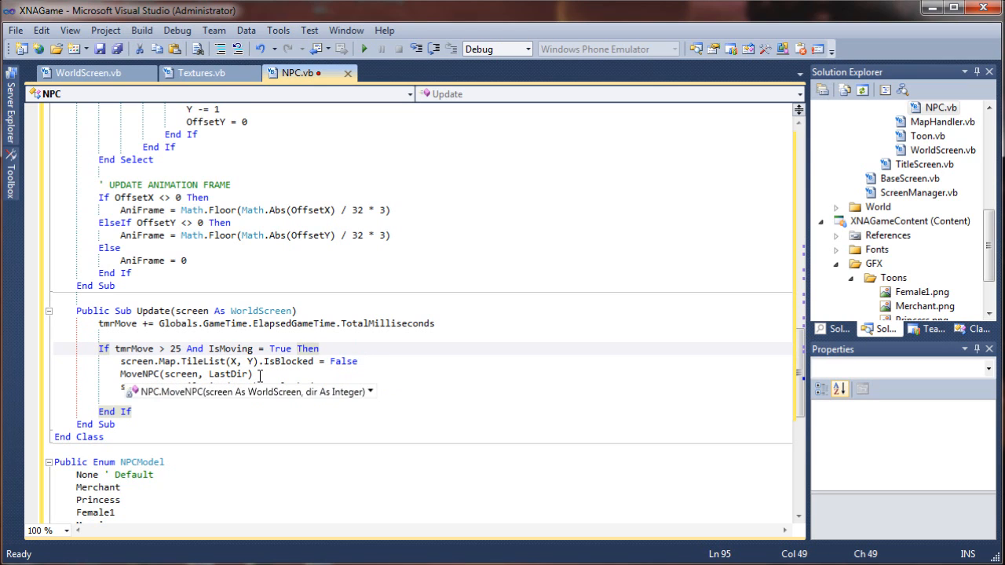
pyautogui.write('screen.Map.TileList(X, Y).IsBlocked = True')
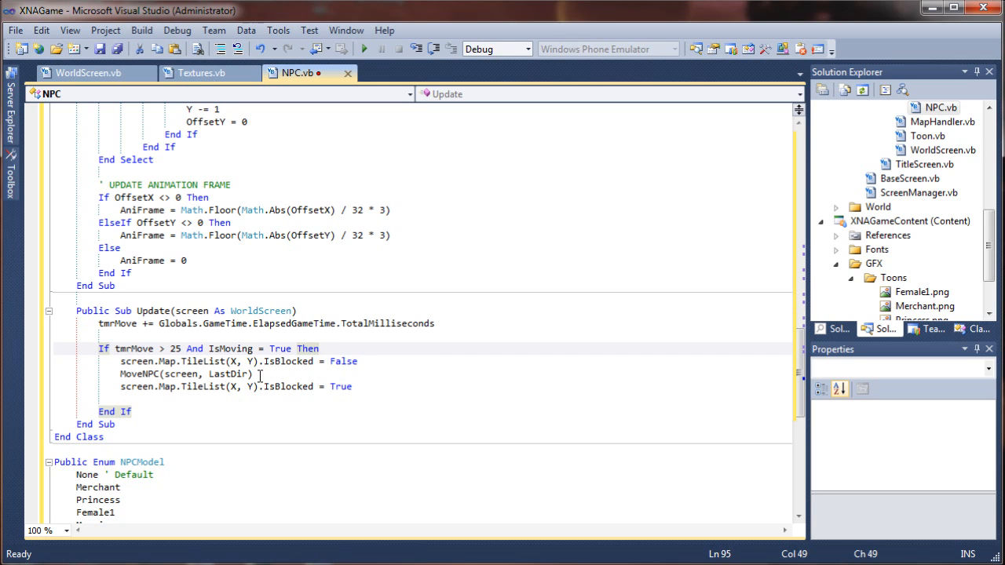
pyautogui.moveTo(292, 386)
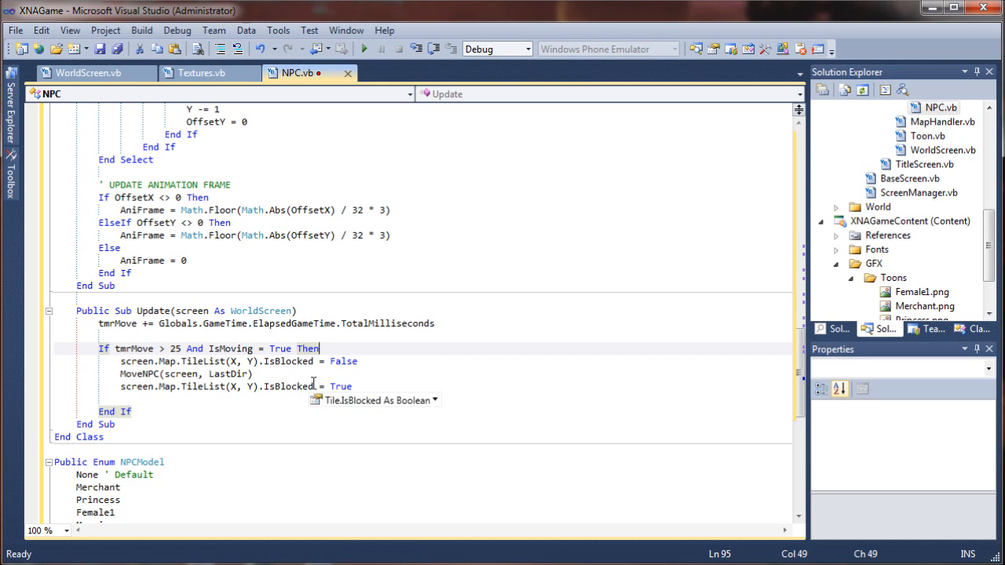
pyautogui.click(404, 399)
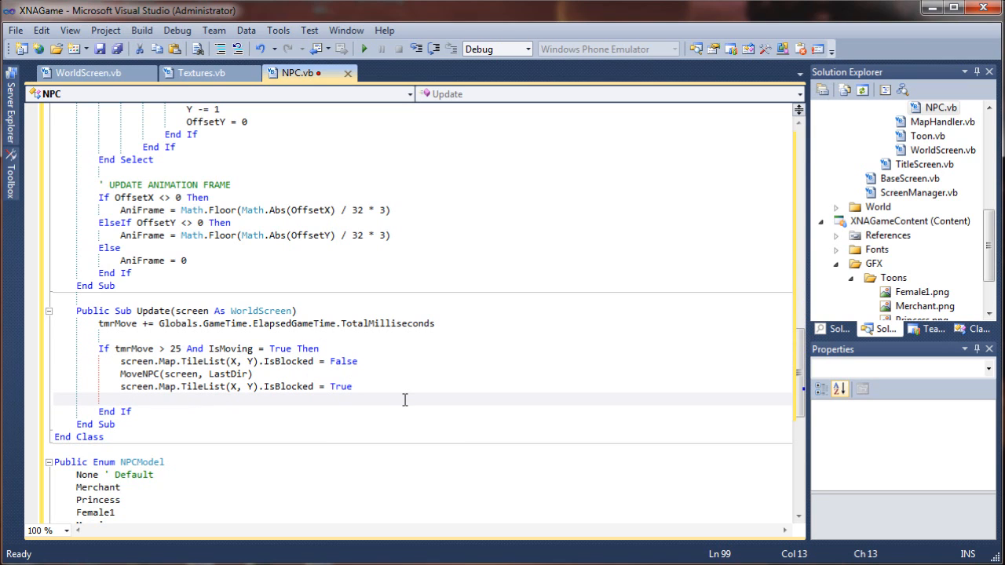
# Step: Add an 'If OffsetX = 0 And OffsetY = 0 Then' block containing 'IsMoving = False'
pyautogui.press('enter')
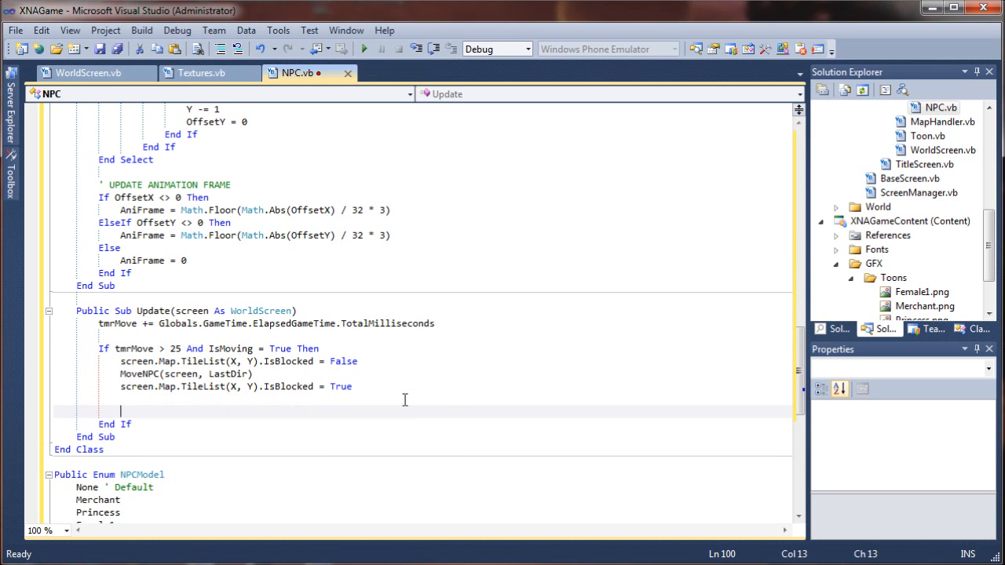
pyautogui.write('If')
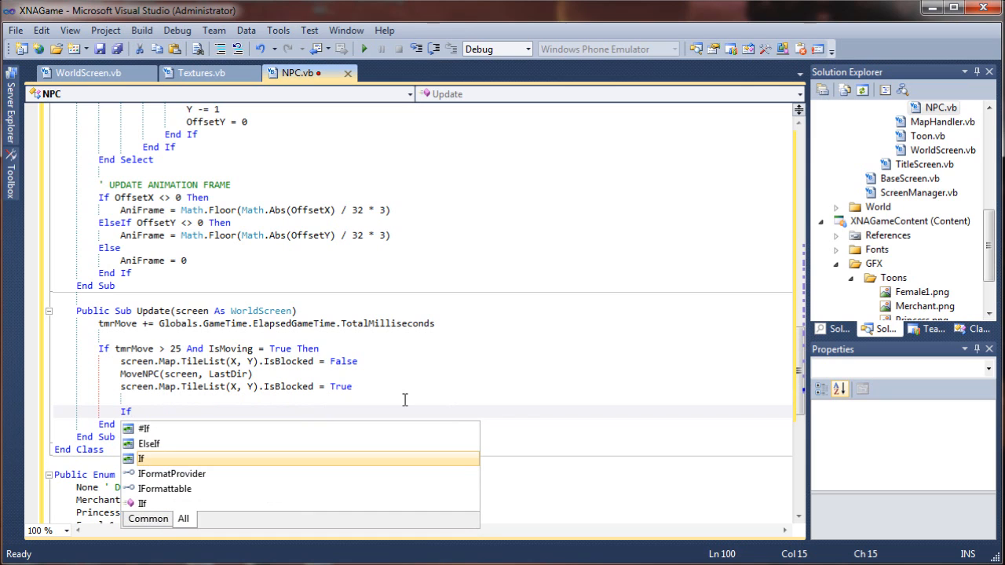
pyautogui.write('o')
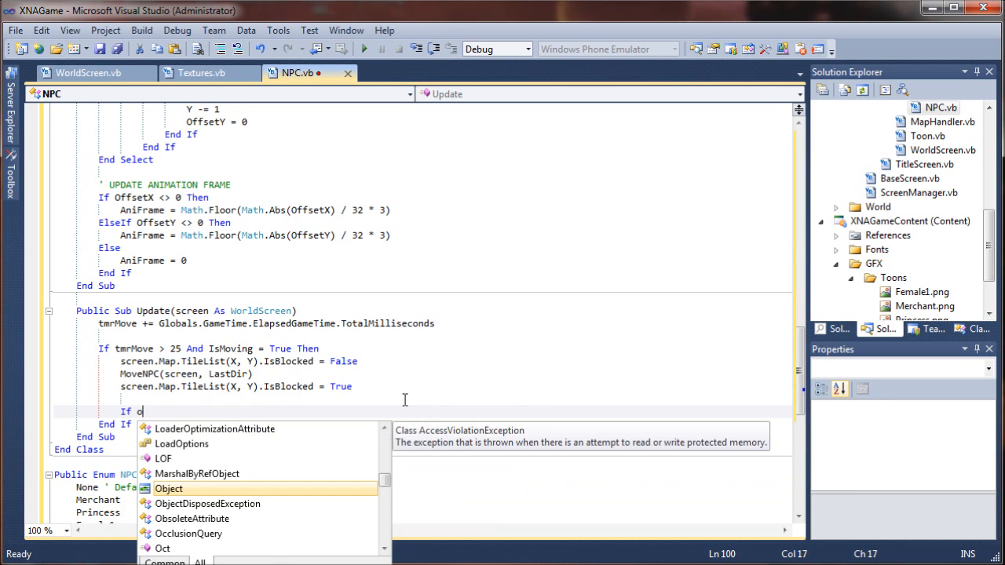
pyautogui.write('ffsetX =')
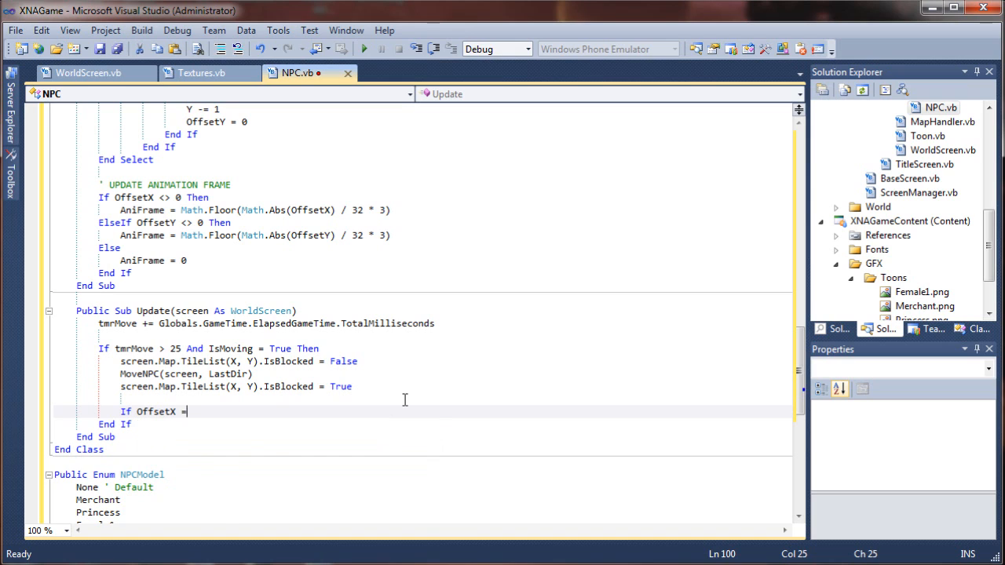
pyautogui.write('DateAndTime')
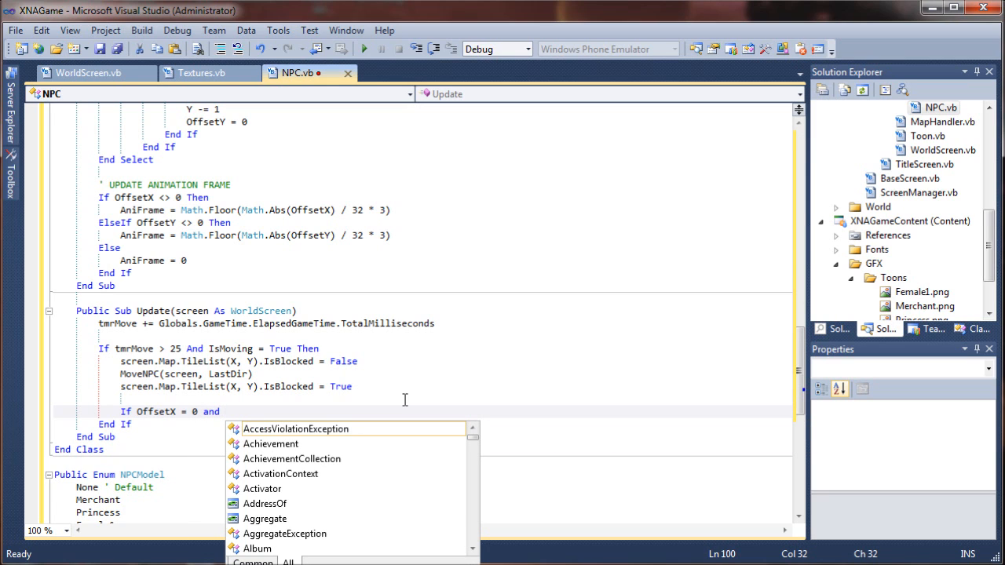
pyautogui.write('Offg')
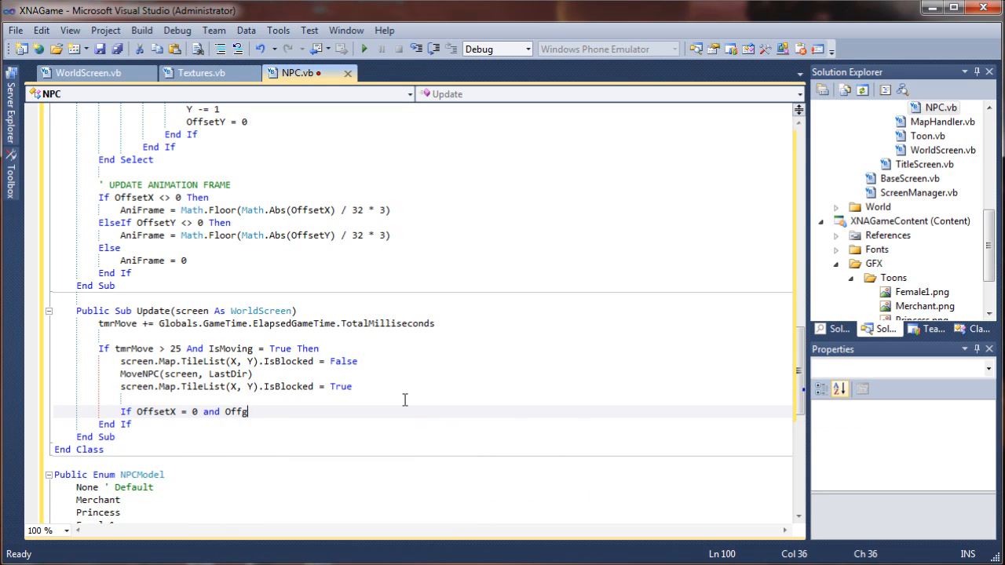
pyautogui.write('setY =')
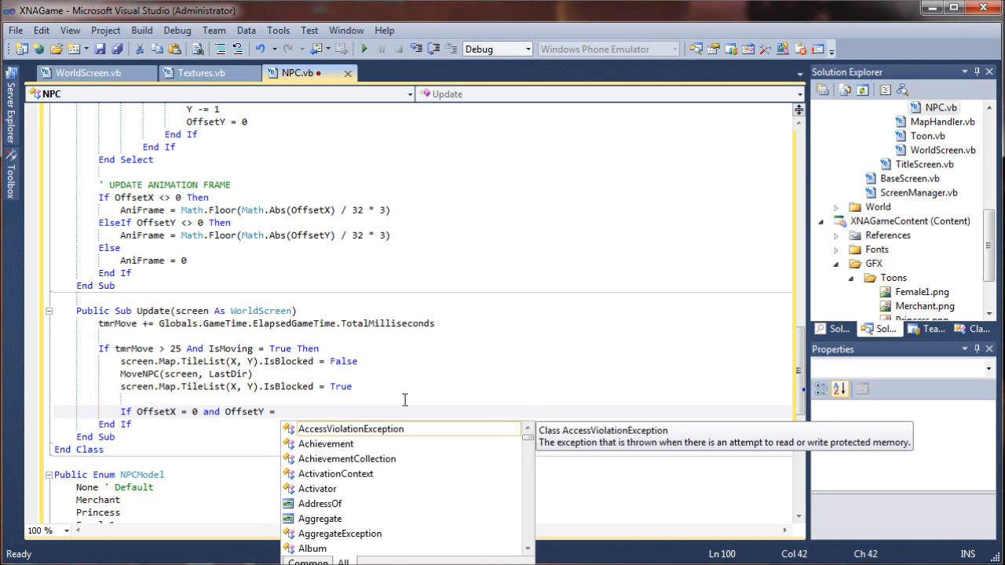
pyautogui.write('0 Then')
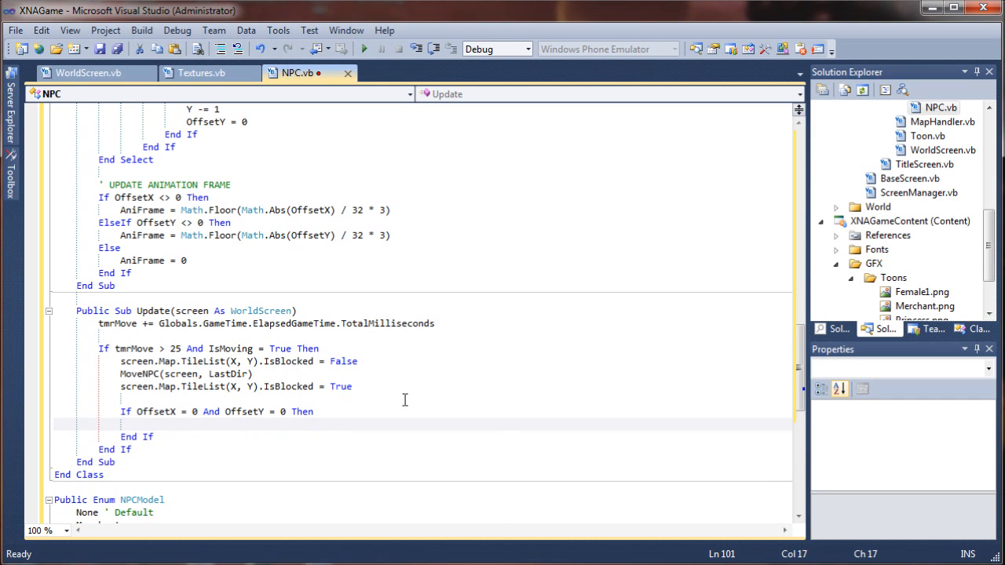
pyautogui.write('ismo')
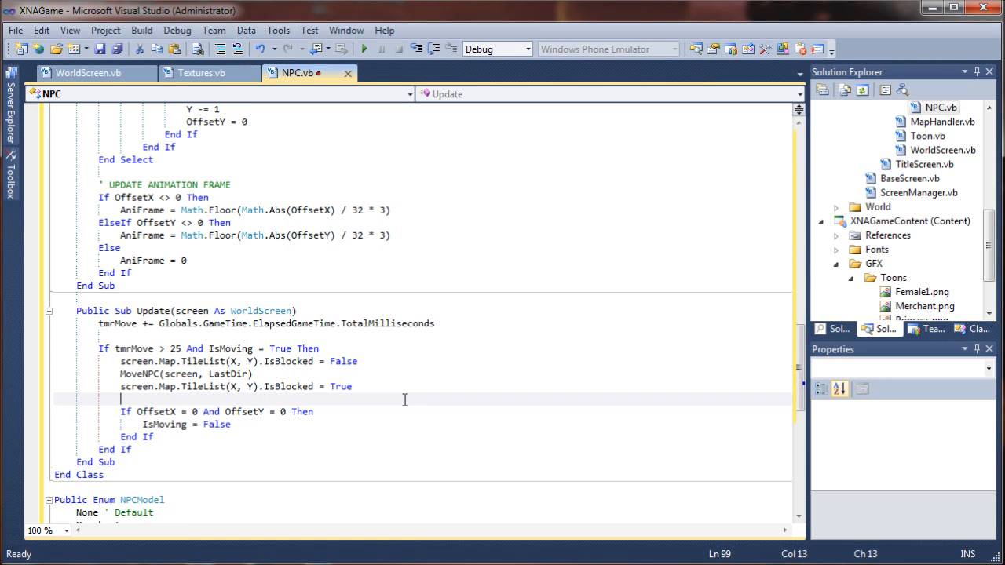
pyautogui.moveTo(164, 223)
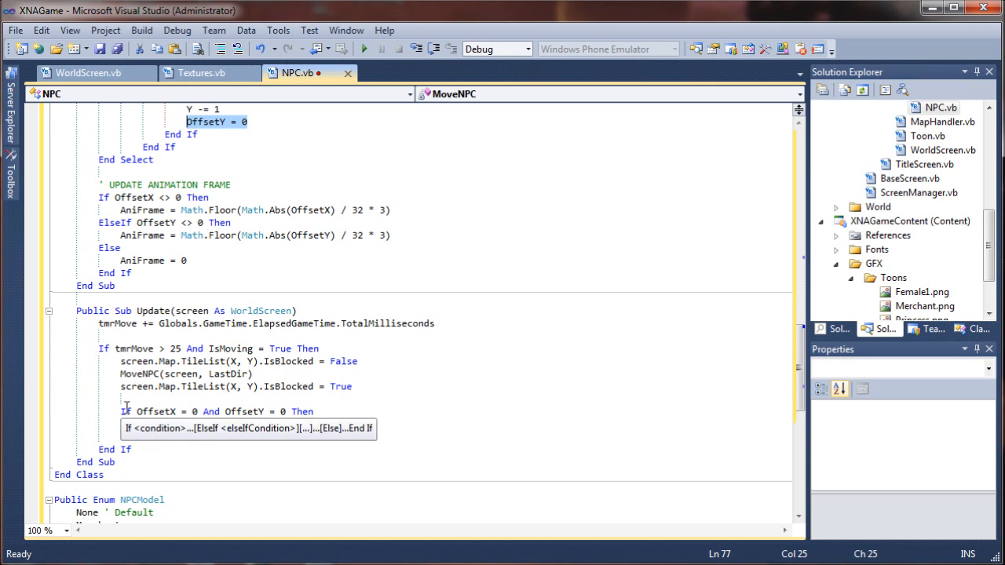
pyautogui.write('IsMoving = False')
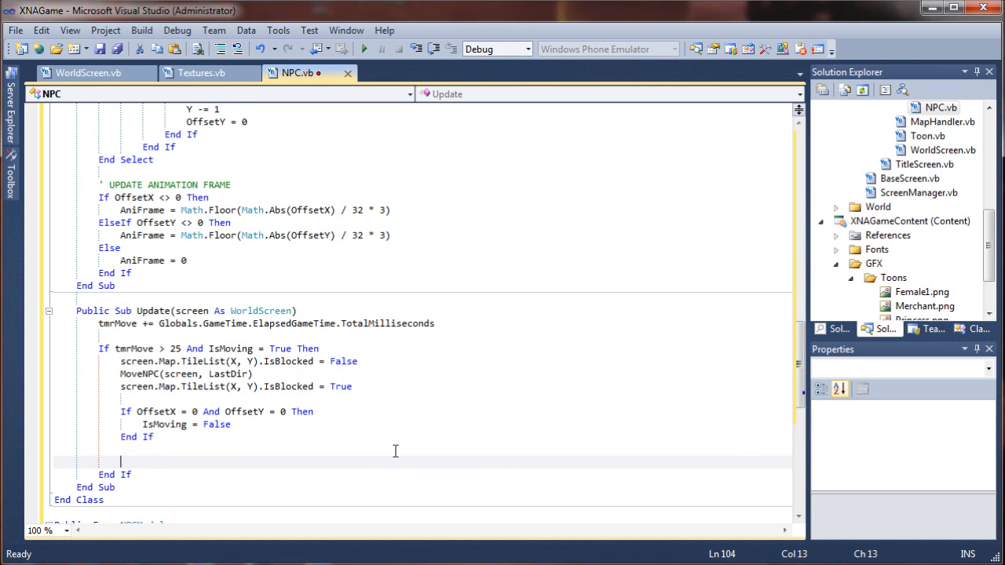
# Step: Add 'tmrMove = 0' before the outer End If in Update
pyautogui.write('tmrMove = 0')
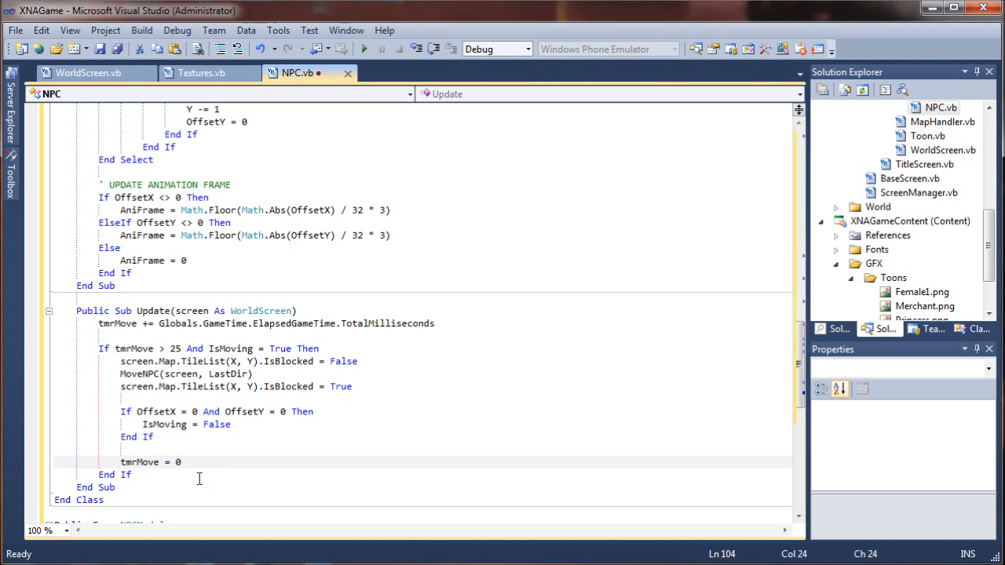
pyautogui.click(267, 474)
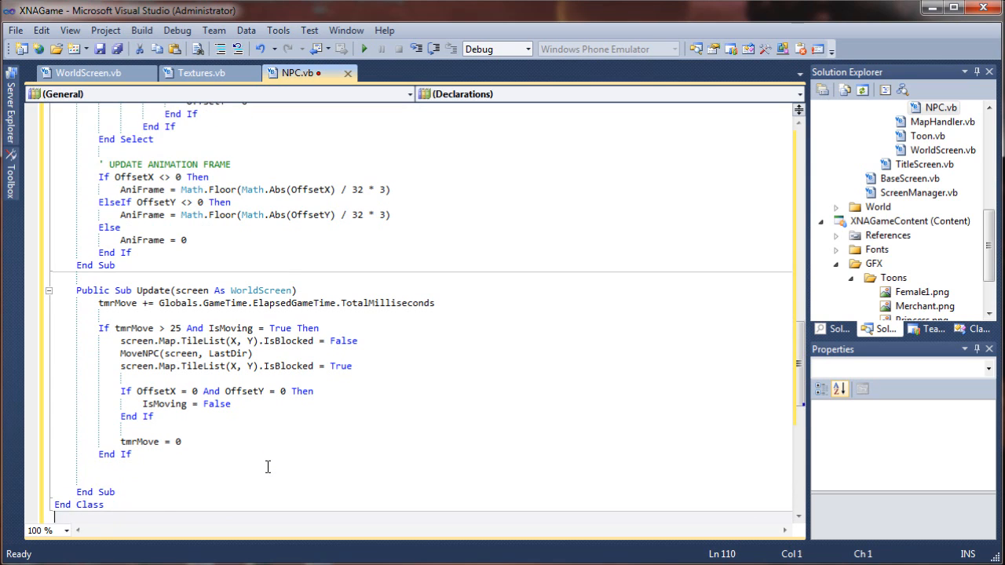
pyautogui.scroll(-3)
pyautogui.write("'")
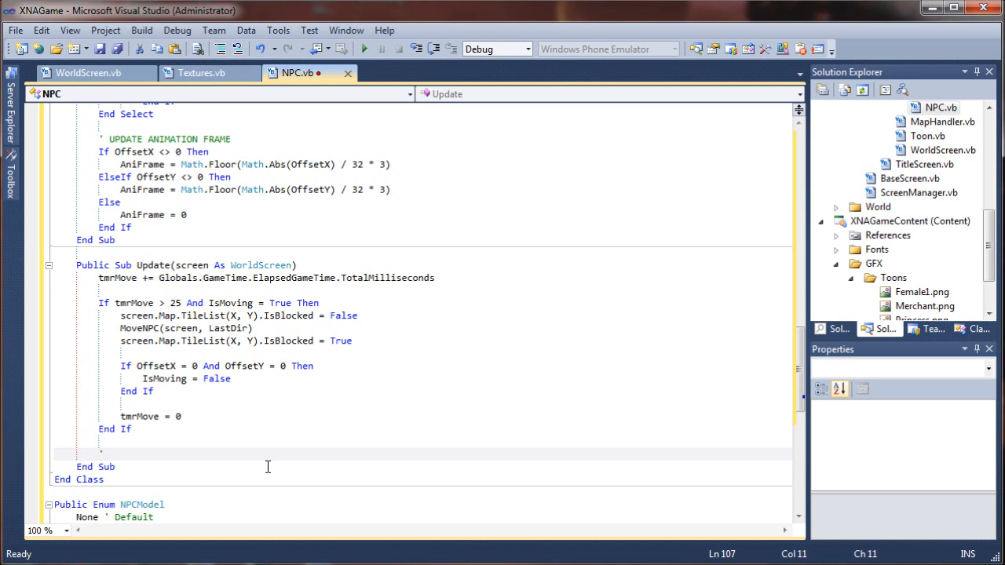
pyautogui.moveTo(328, 469)
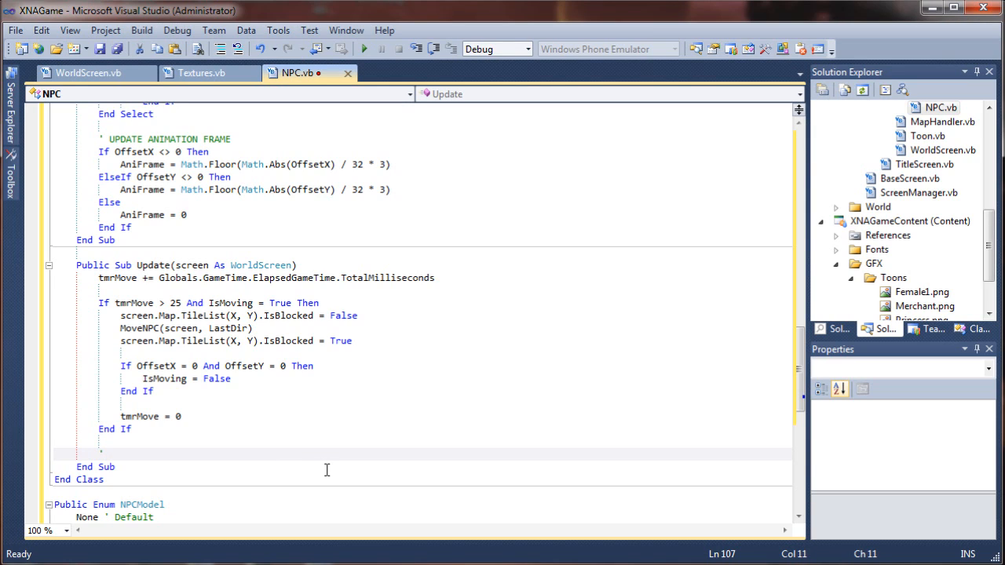